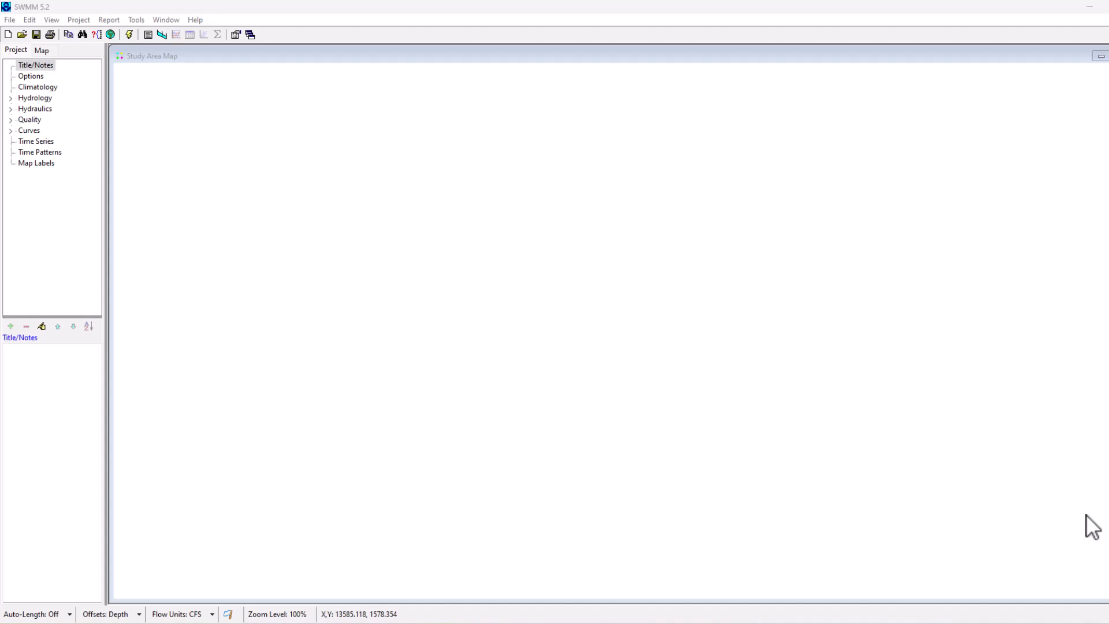
pyautogui.moveTo(696, 305)
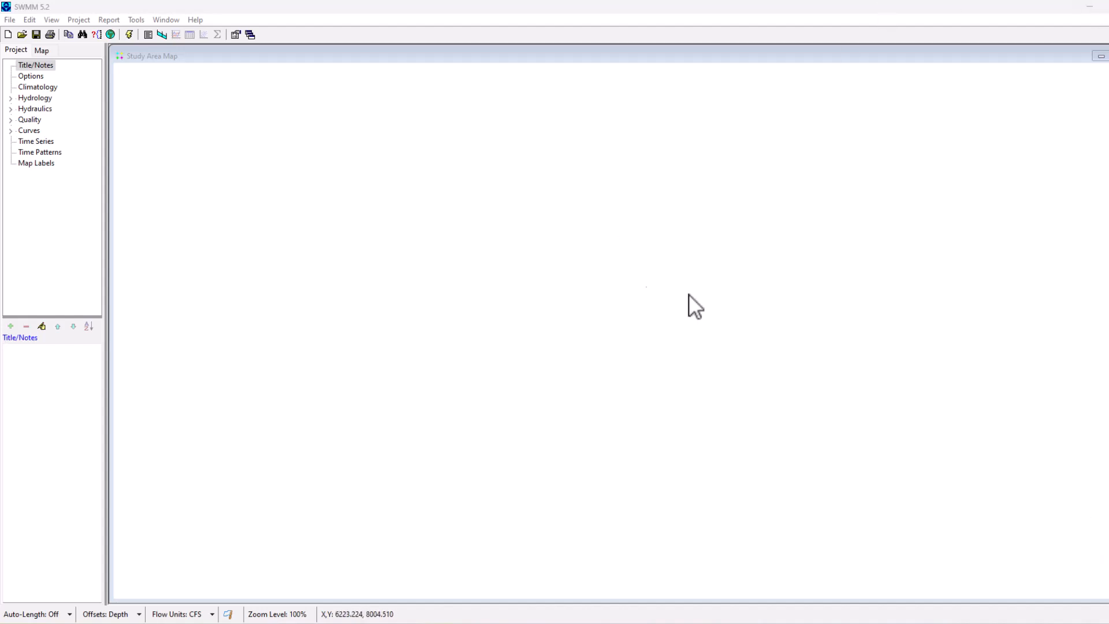
pyautogui.moveTo(20, 110)
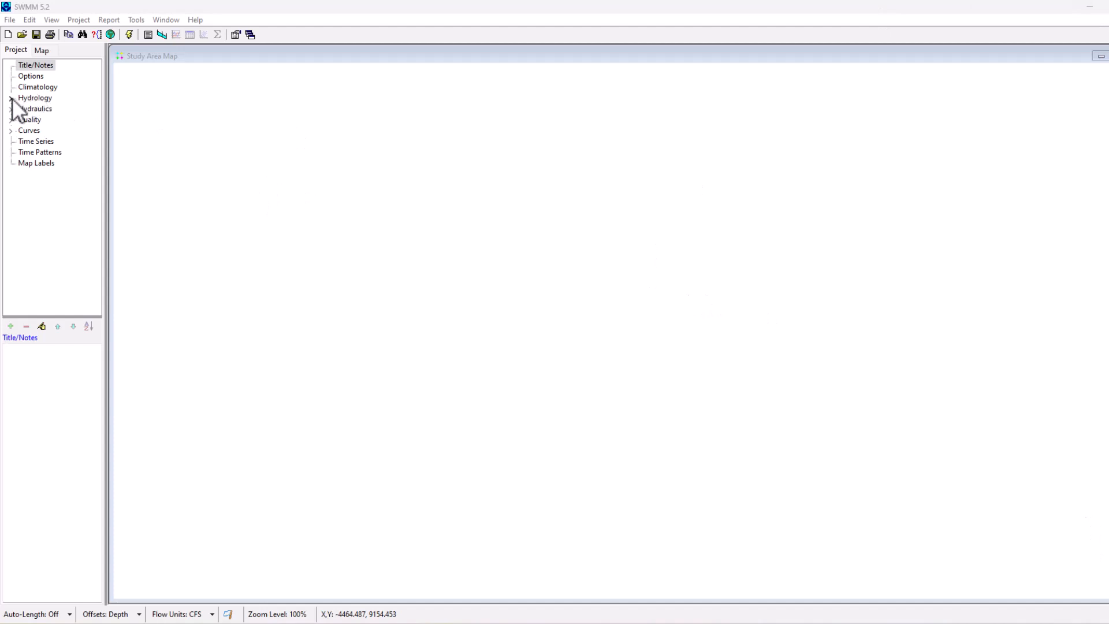
# Draw a first Subcatchment 1 outline from Hydrology > Subcatchments, then request deletion of the tangled shape.
pyautogui.click(11, 97)
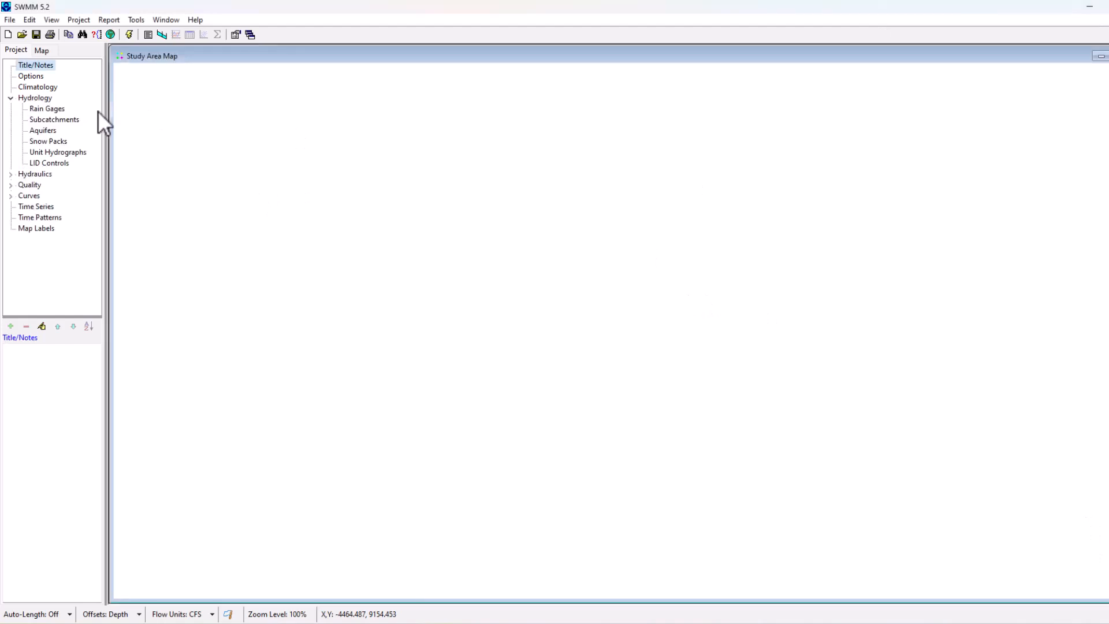
pyautogui.moveTo(63, 133)
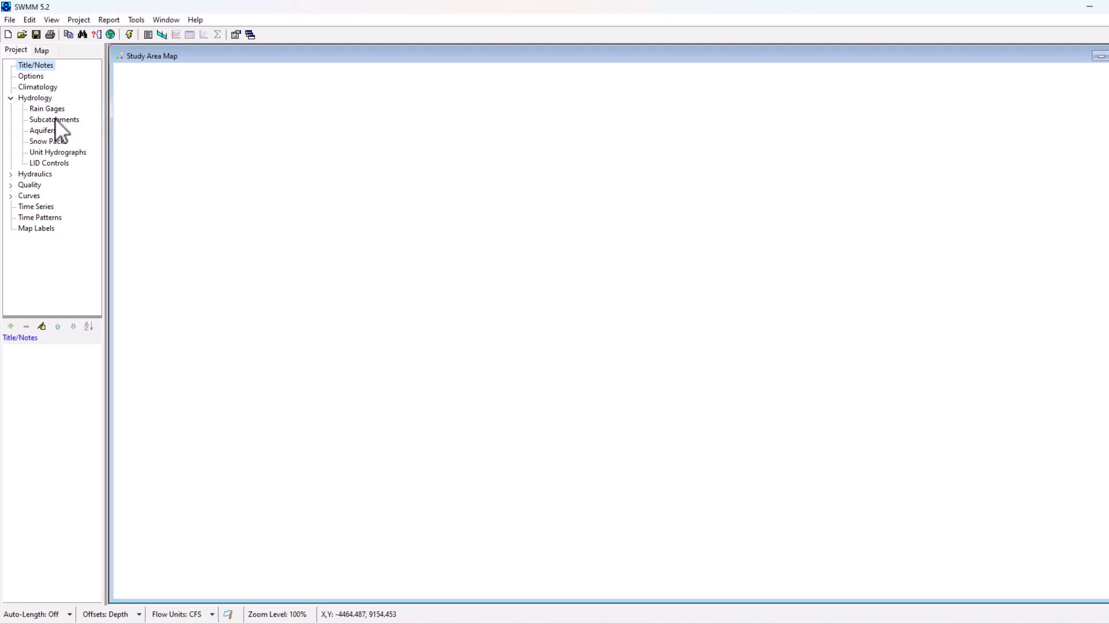
pyautogui.click(11, 326)
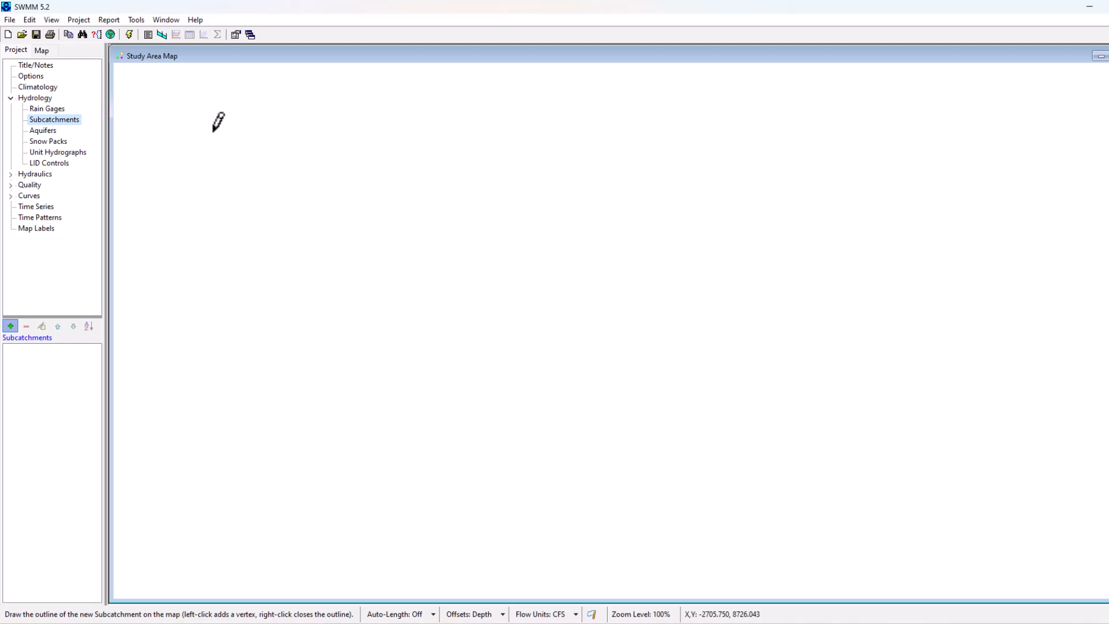
pyautogui.moveTo(263, 105)
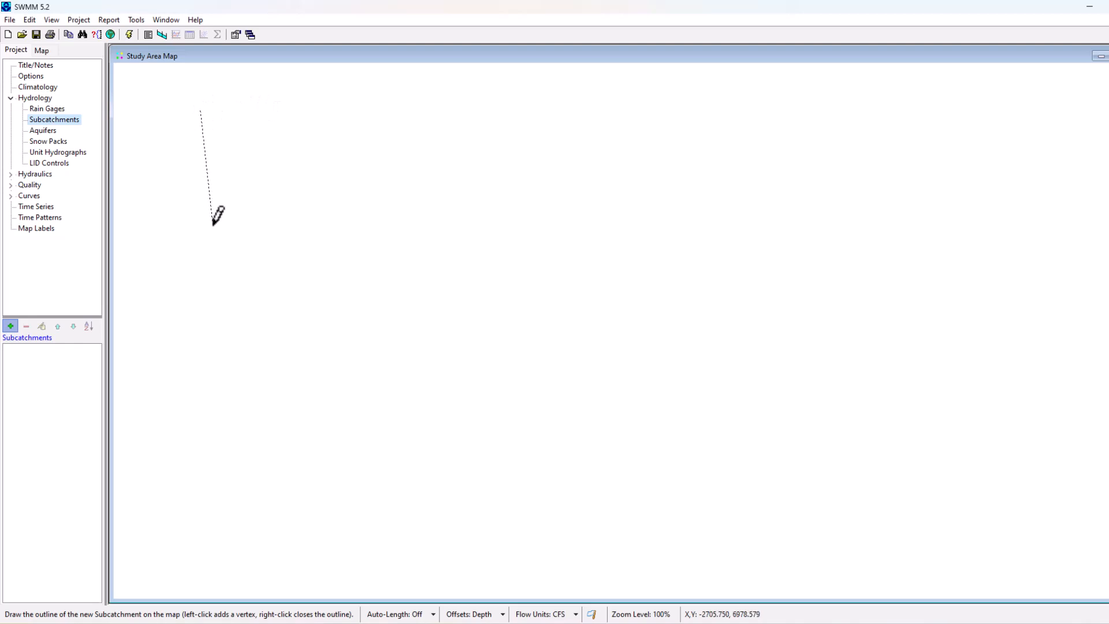
pyautogui.click(373, 113)
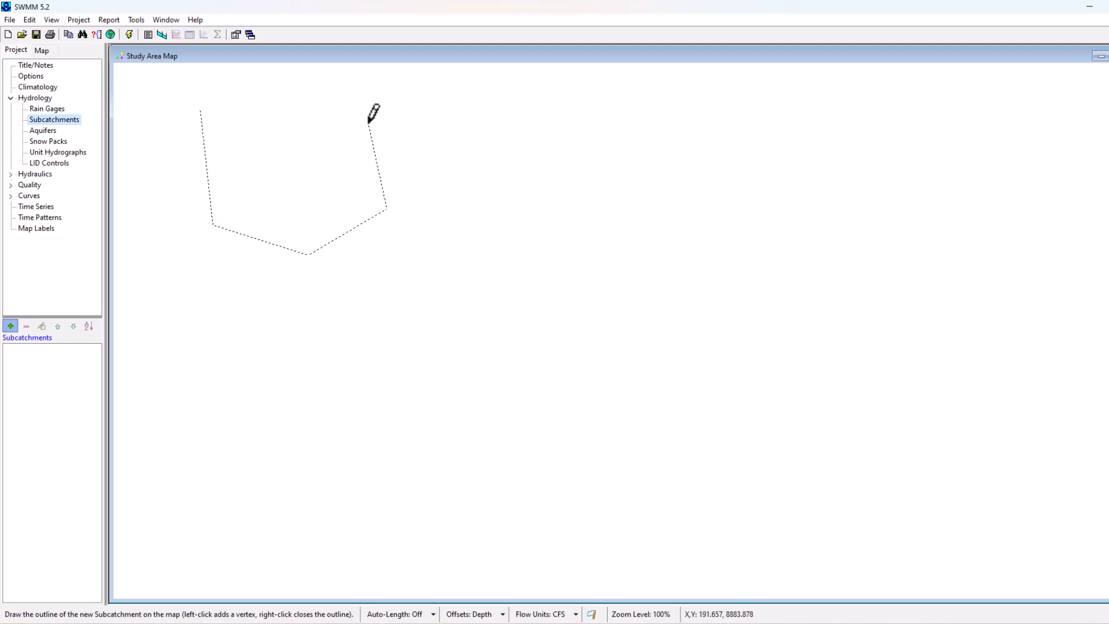
pyautogui.click(238, 90)
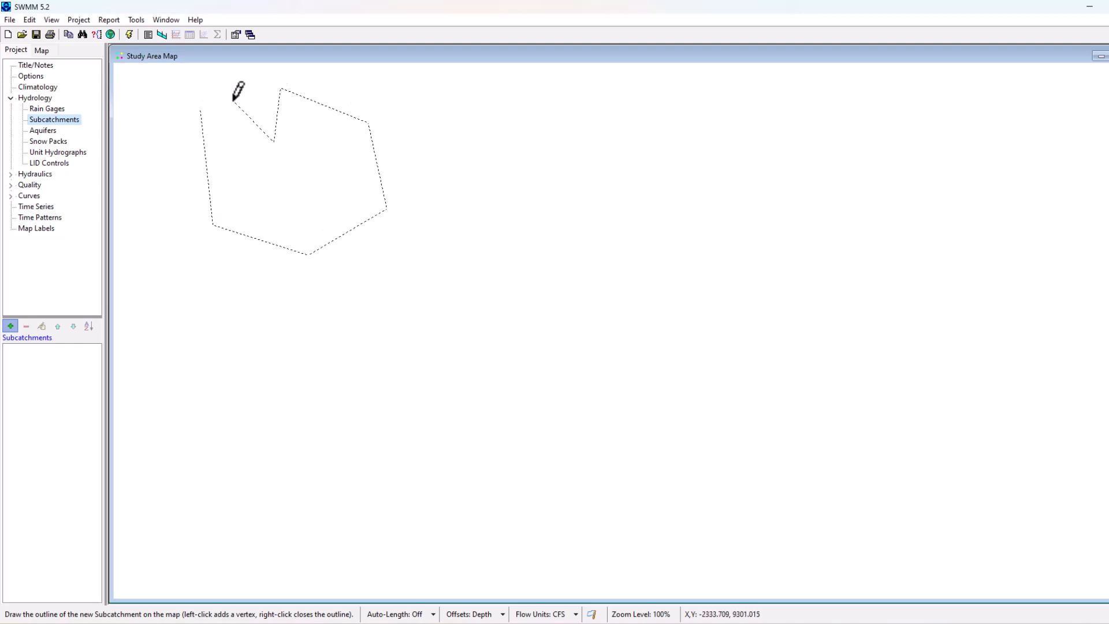
pyautogui.click(213, 302)
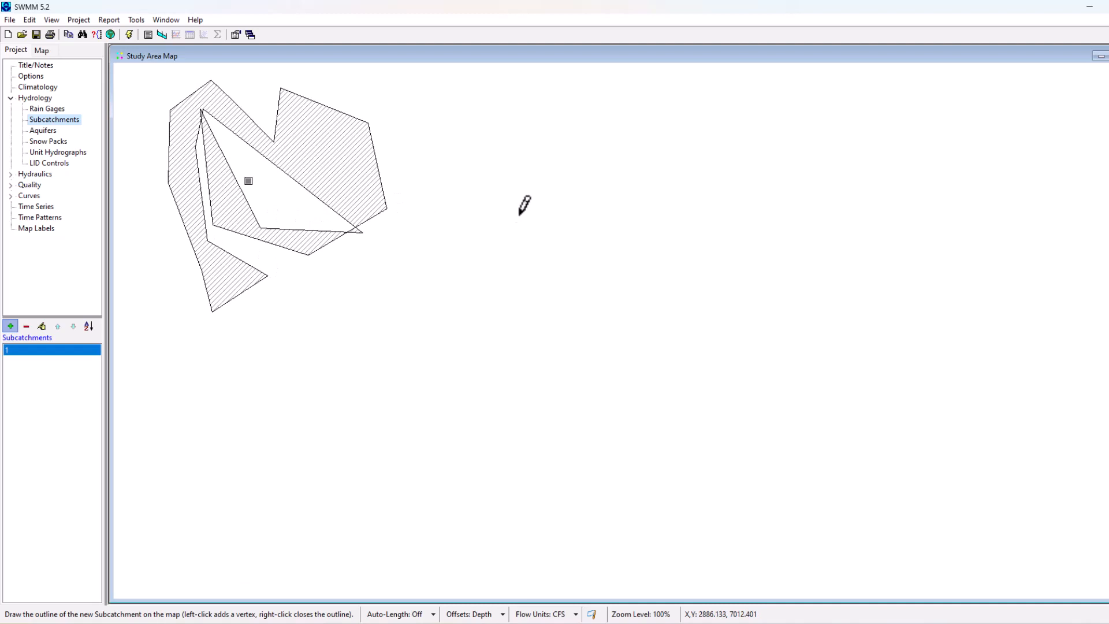
pyautogui.moveTo(67, 374)
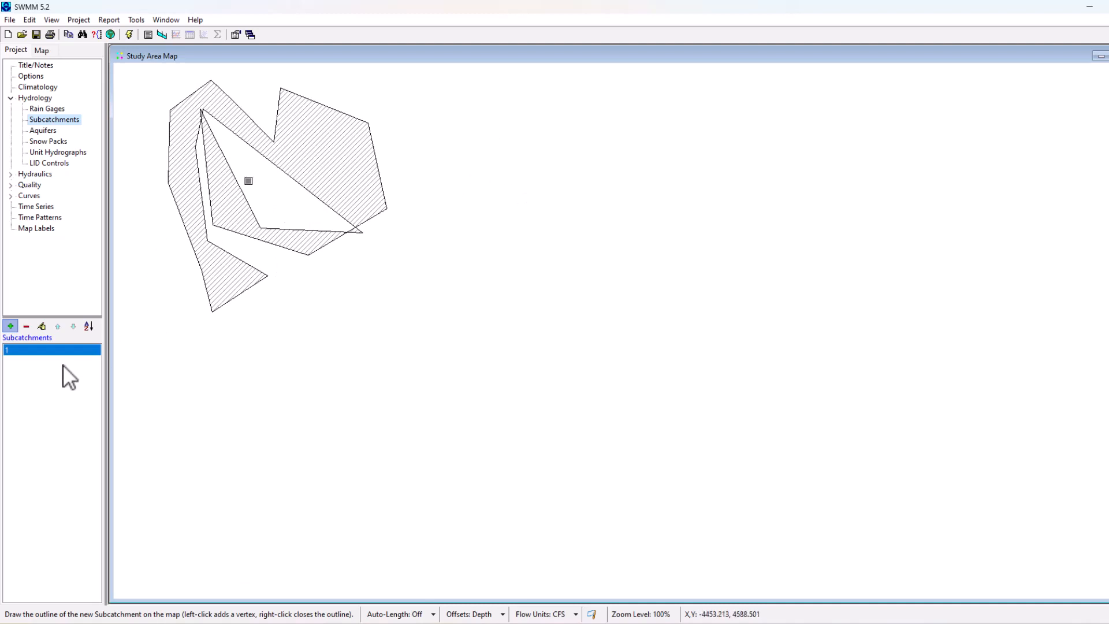
pyautogui.click(26, 326)
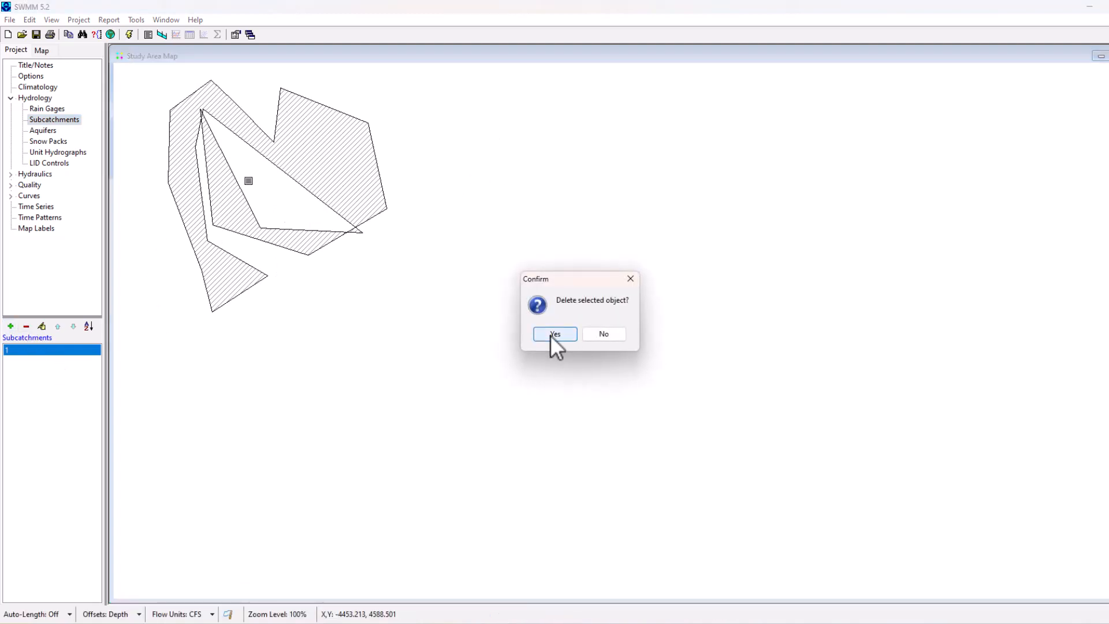
# Confirm the deletion and redraw Subcatchment 1 as a clean five-sided outline.
pyautogui.click(555, 333)
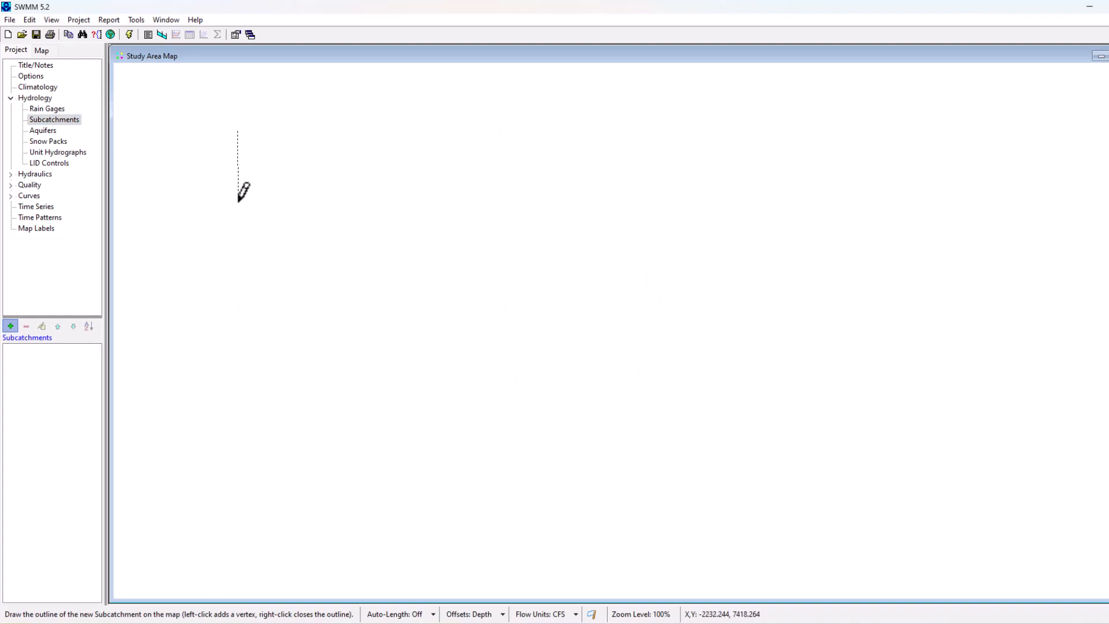
pyautogui.click(244, 113)
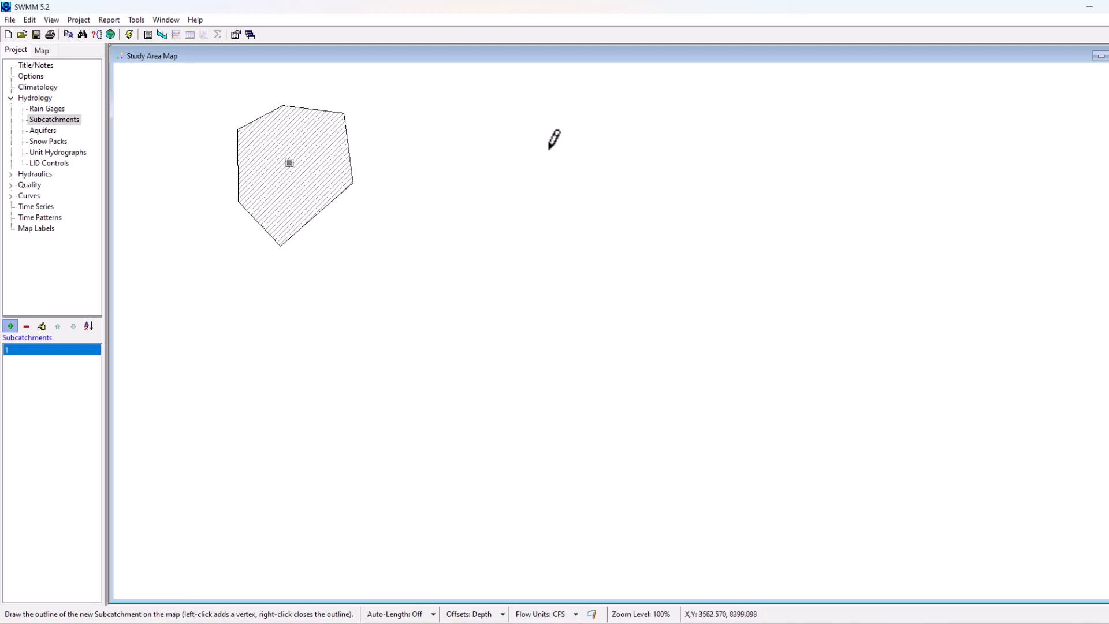
pyautogui.moveTo(229, 116)
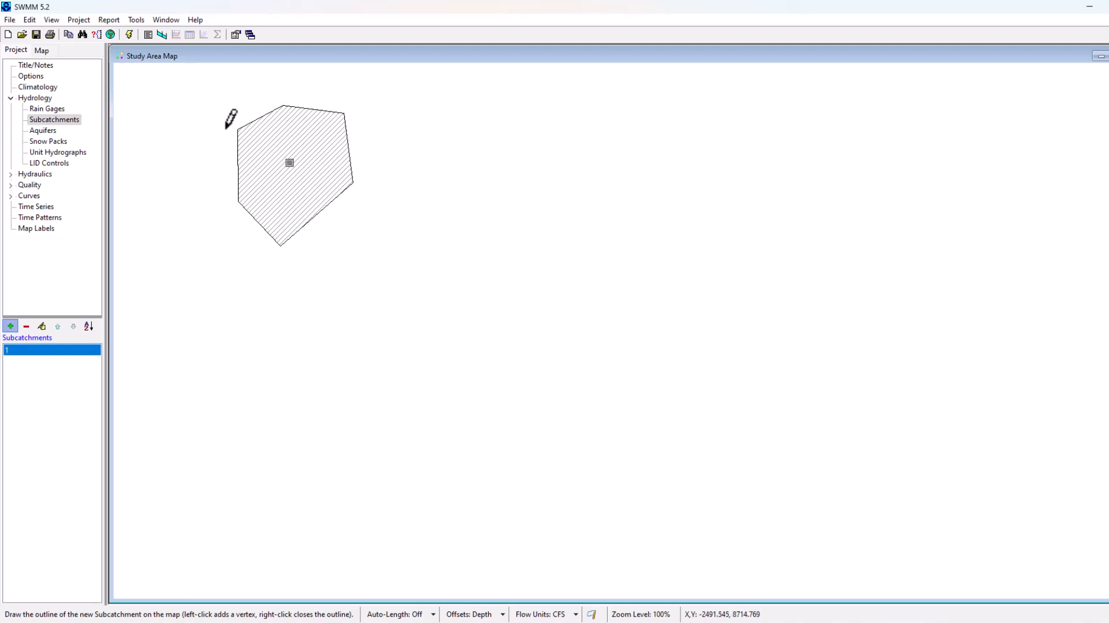
pyautogui.moveTo(273, 117)
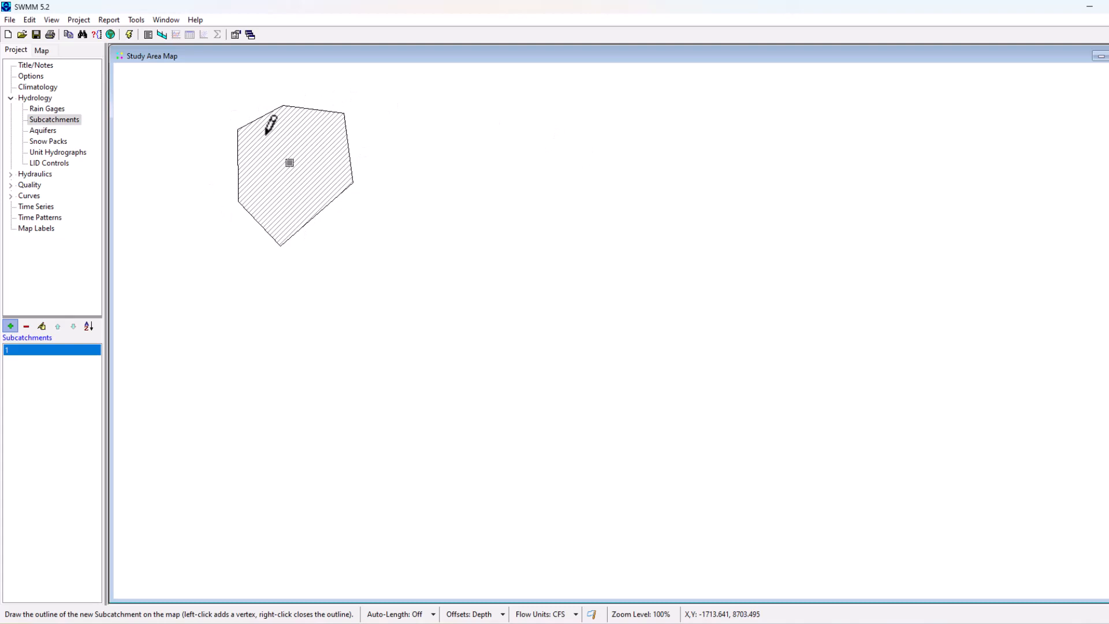
pyautogui.moveTo(307, 116)
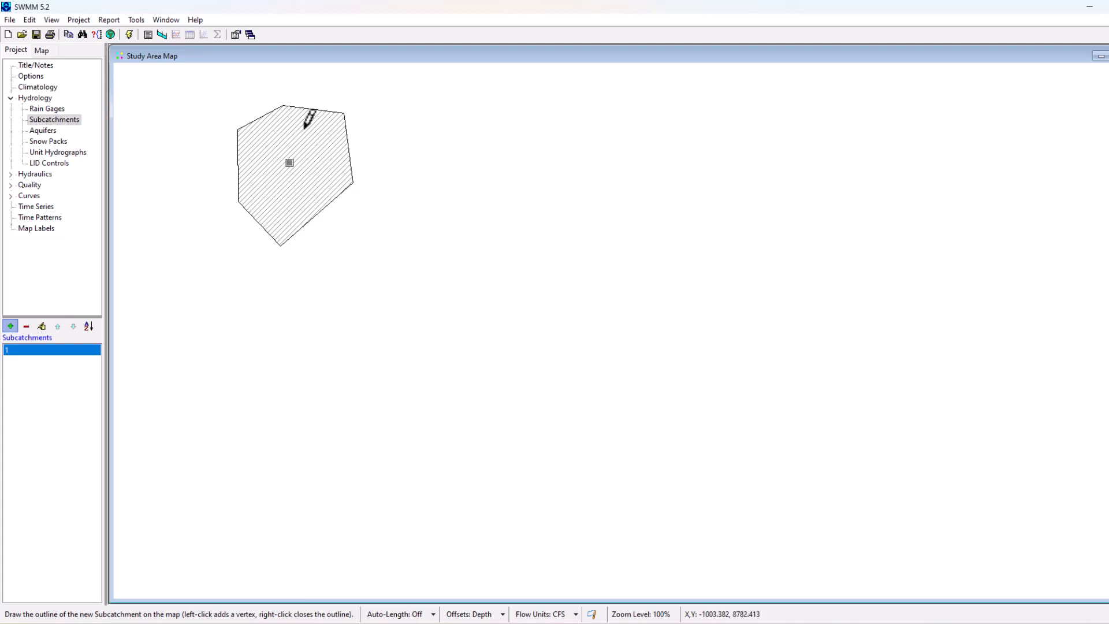
pyautogui.moveTo(466, 131)
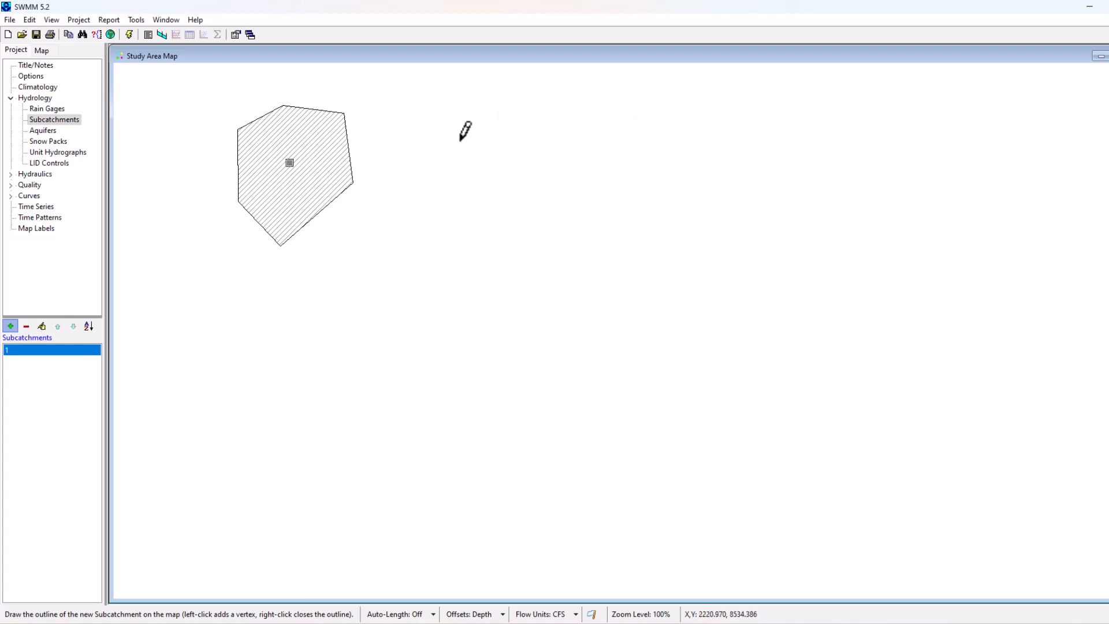
pyautogui.moveTo(461, 270)
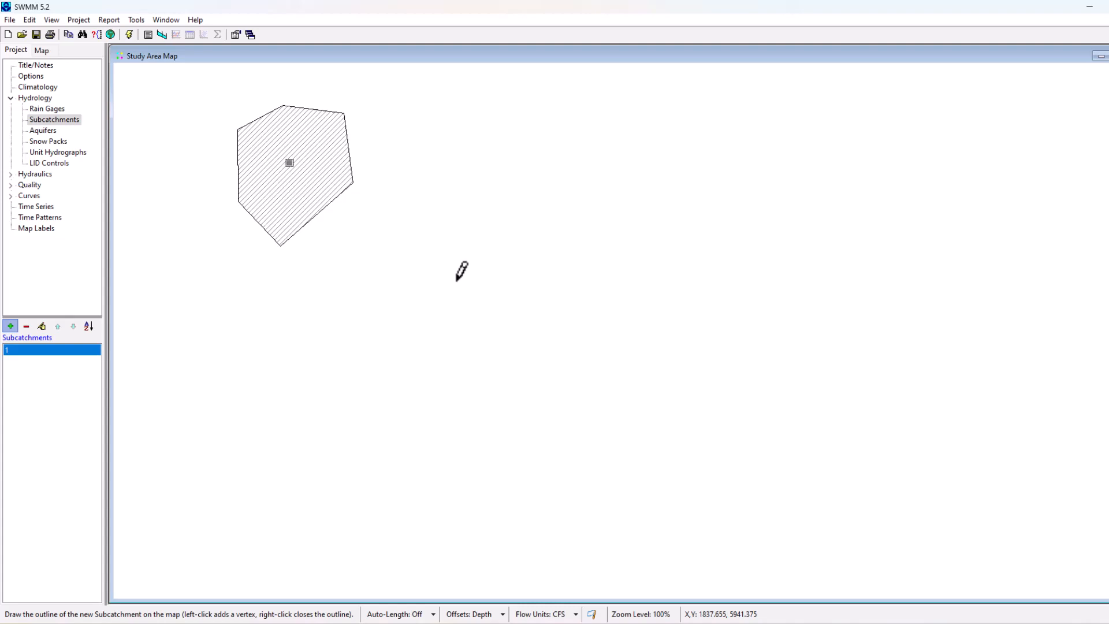
pyautogui.moveTo(260, 114)
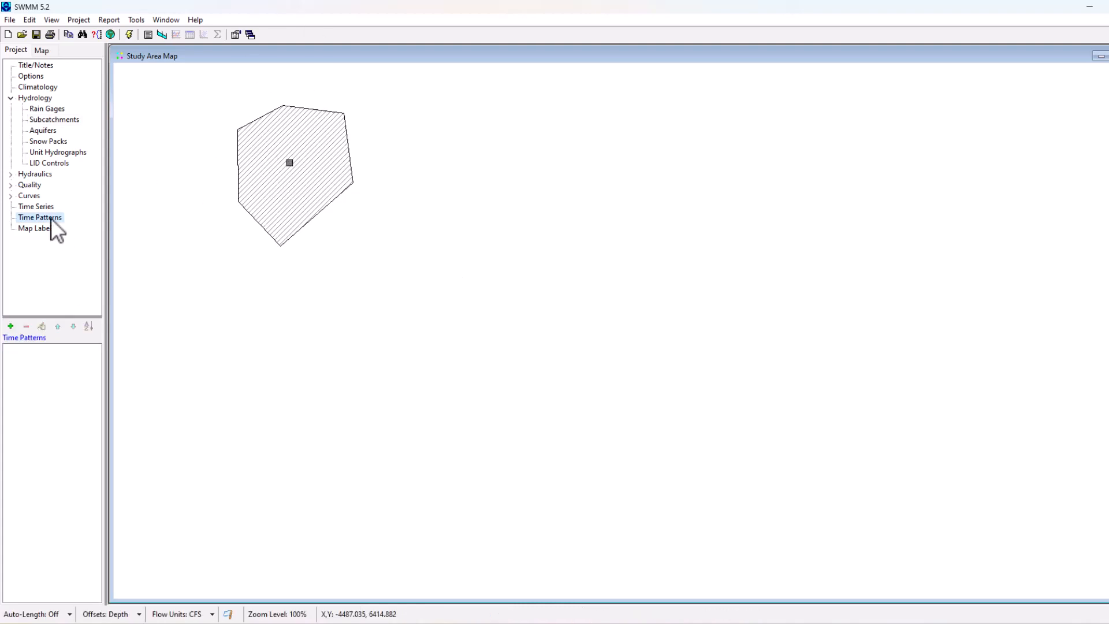
# Review Subcatchment 1's default properties (area 5, width 500, 25% impervious) in its Property Editor.
pyautogui.click(289, 163)
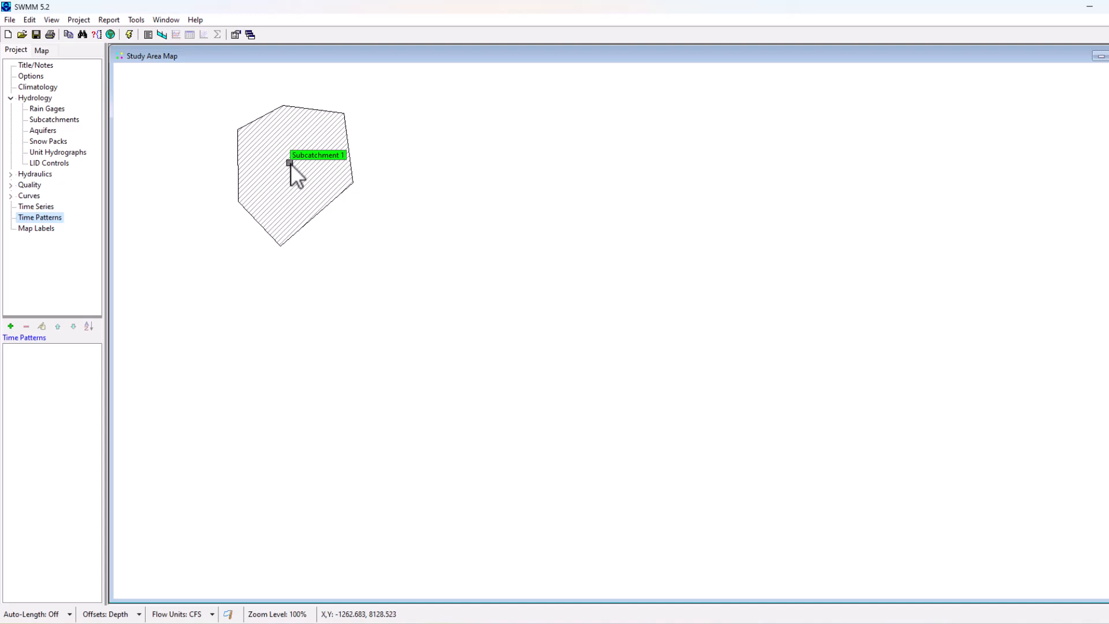
pyautogui.doubleClick(290, 163)
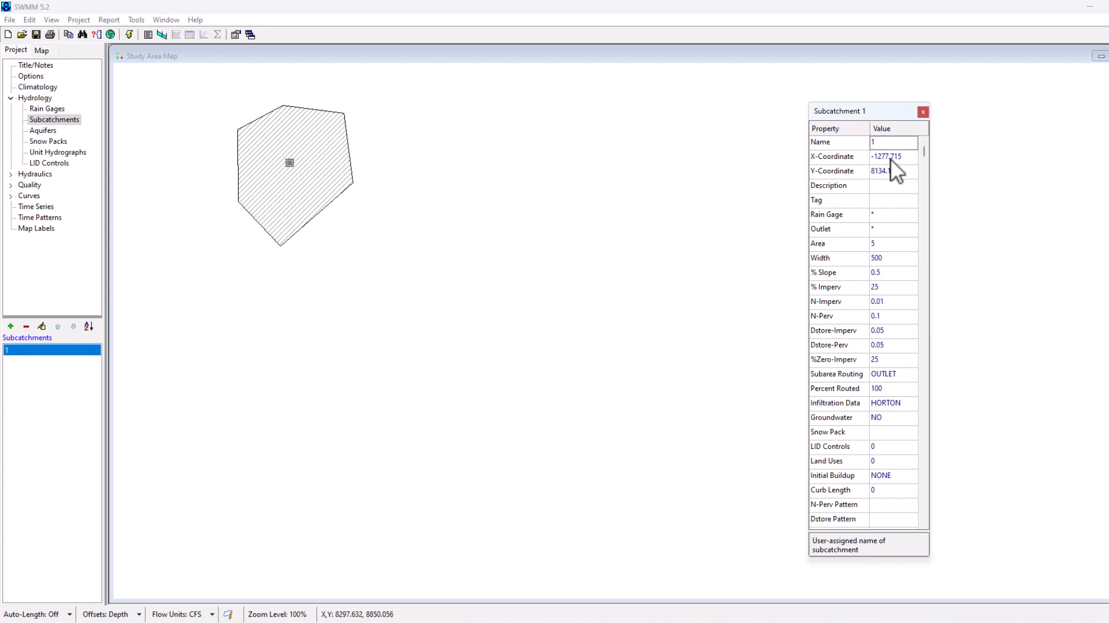
pyautogui.moveTo(901, 217)
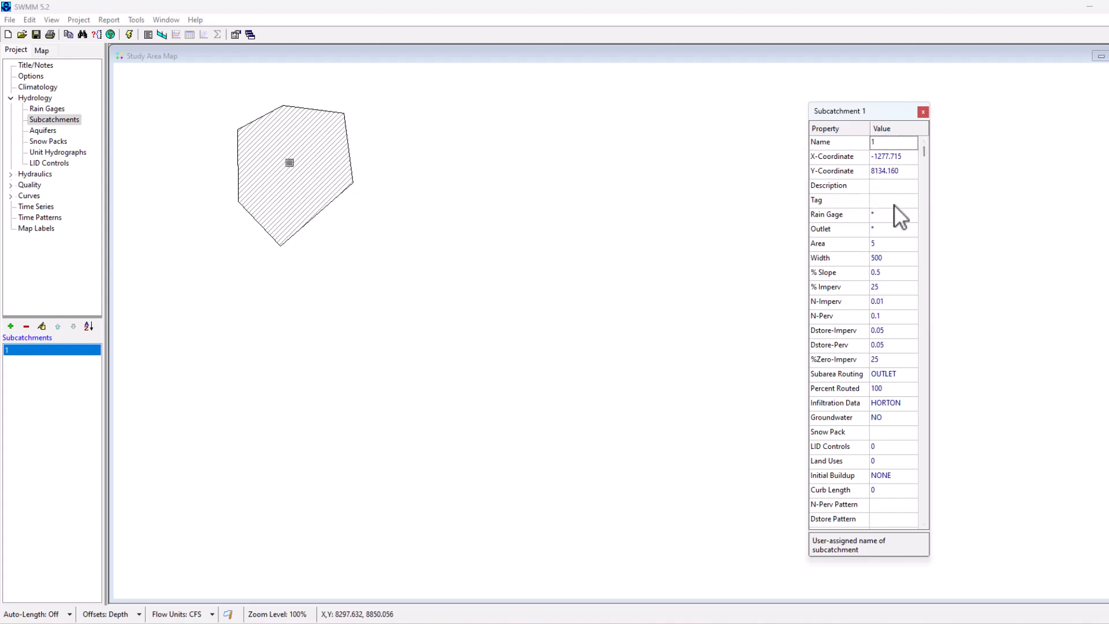
pyautogui.moveTo(844, 376)
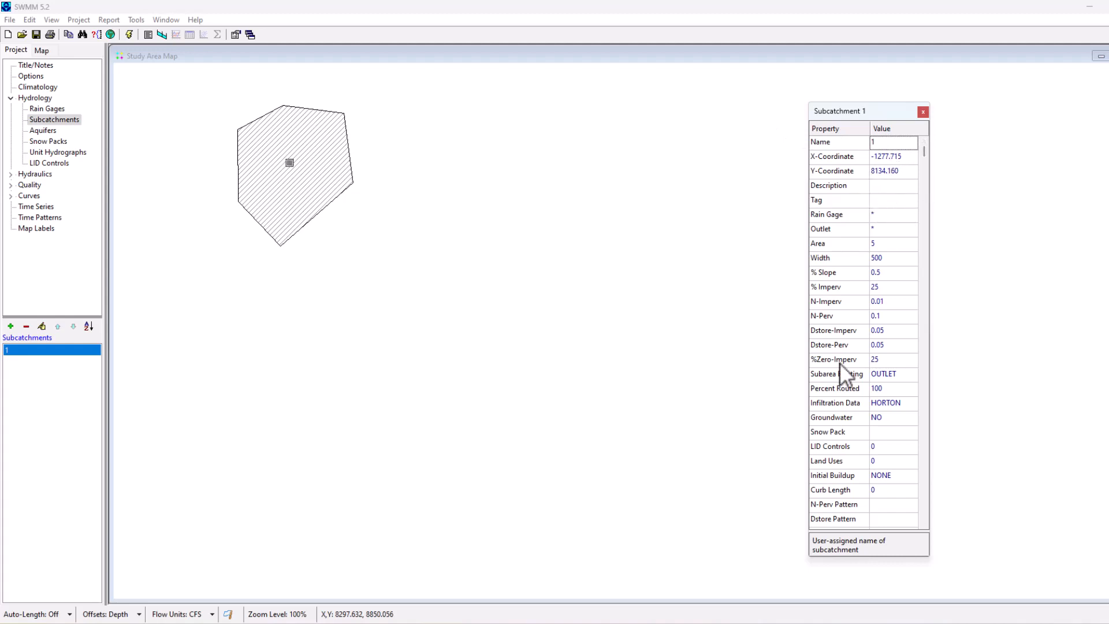
pyautogui.moveTo(887, 230)
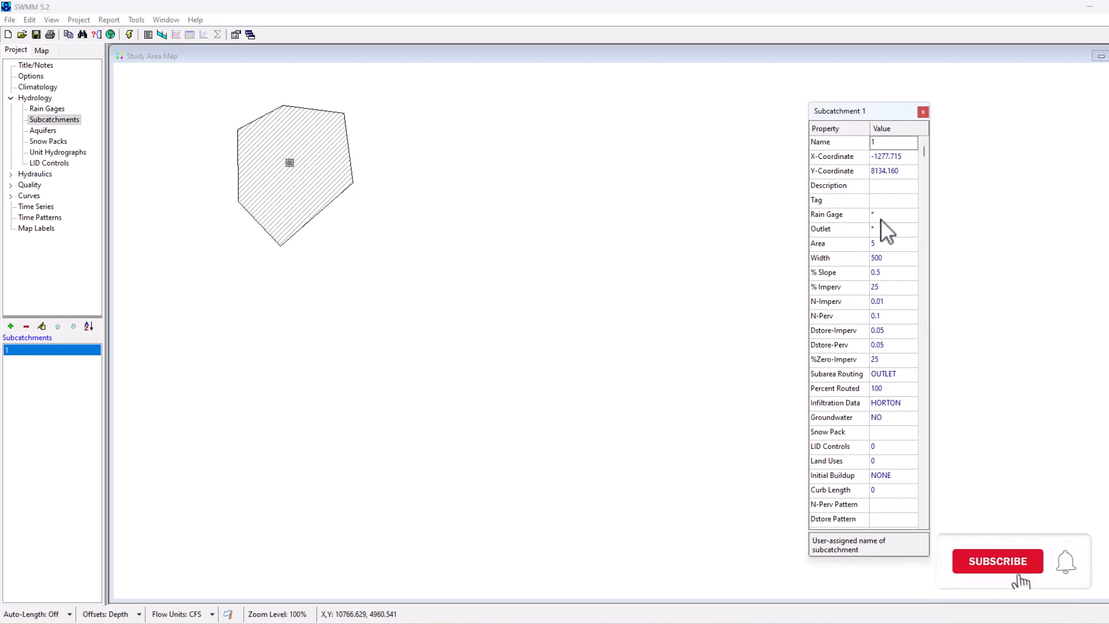
pyautogui.click(996, 562)
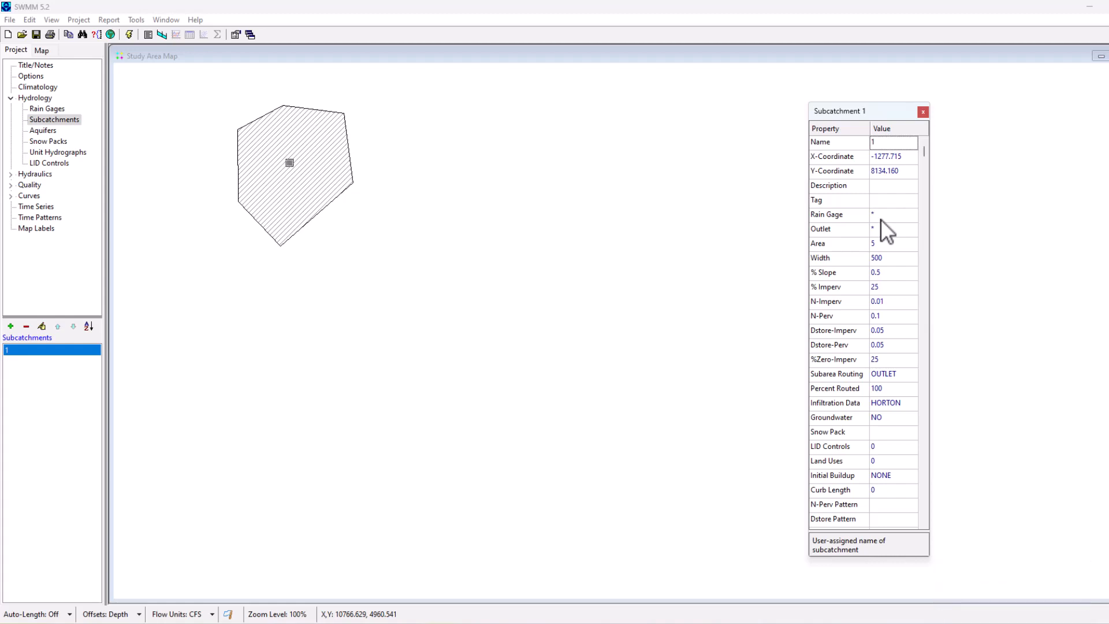
pyautogui.moveTo(920, 219)
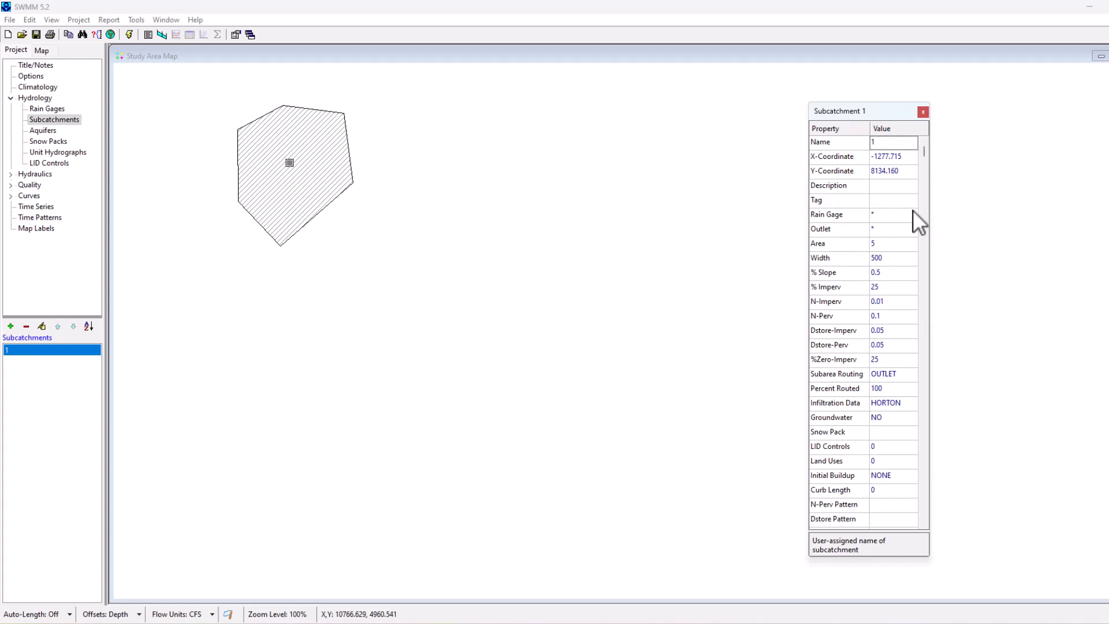
pyautogui.moveTo(53, 120)
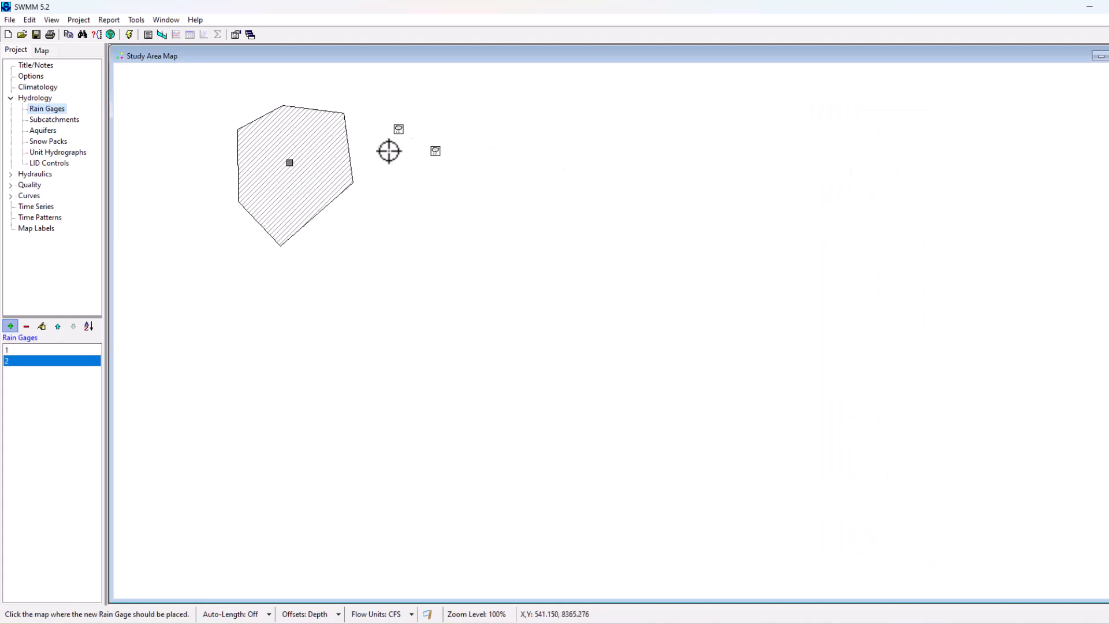
# Remove the extra rain gage 2 and return to Subcatchment 1's properties to assign Rain Gage 1.
pyautogui.click(27, 325)
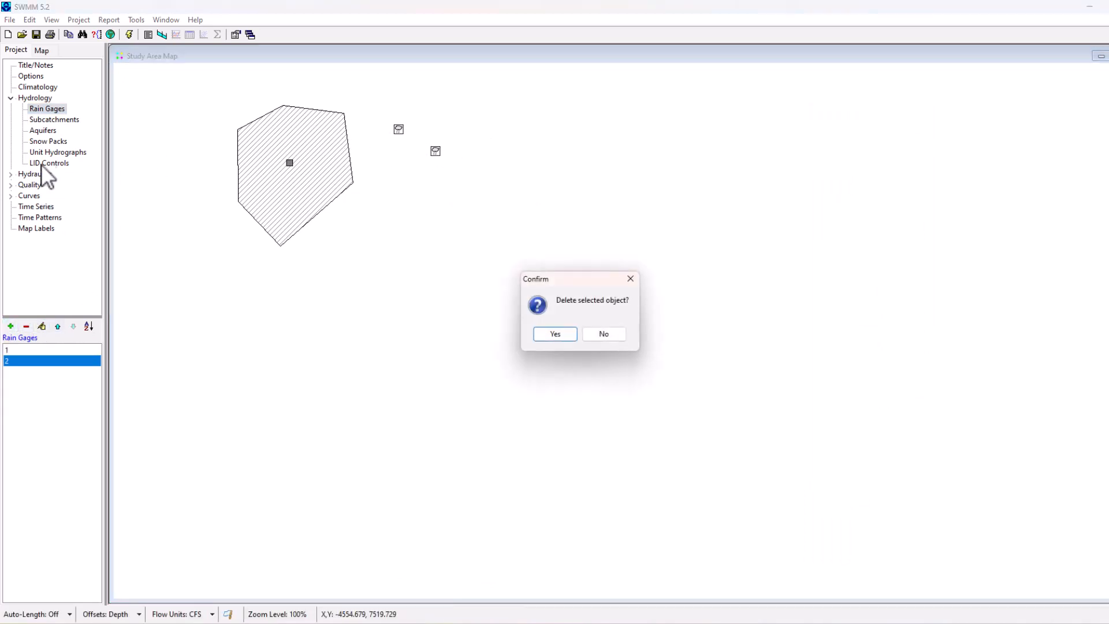
pyautogui.click(555, 333)
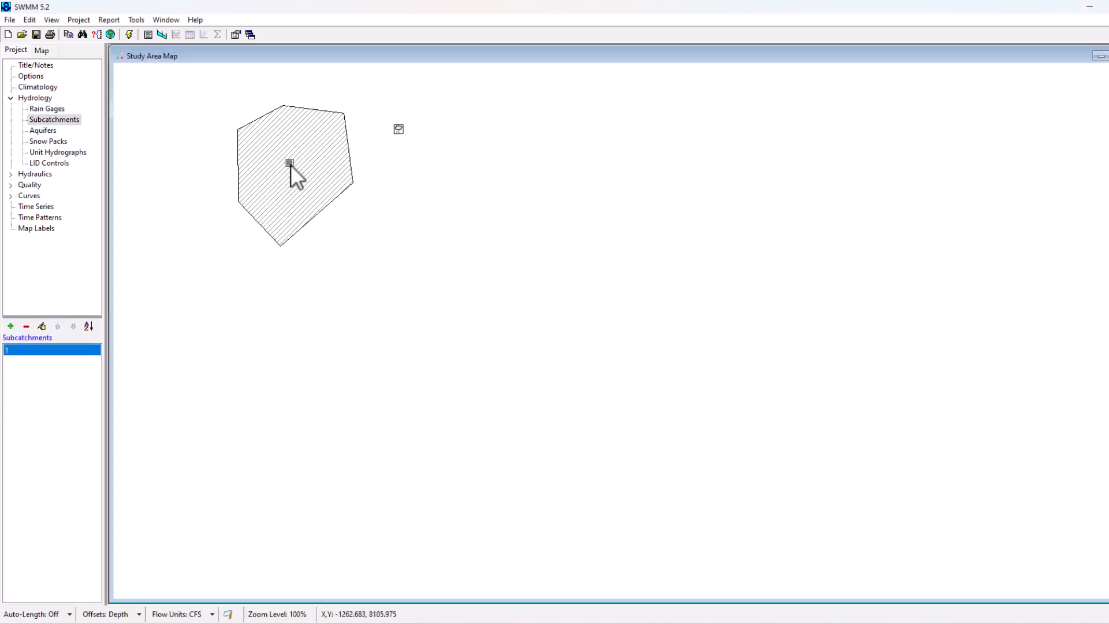
pyautogui.doubleClick(289, 163)
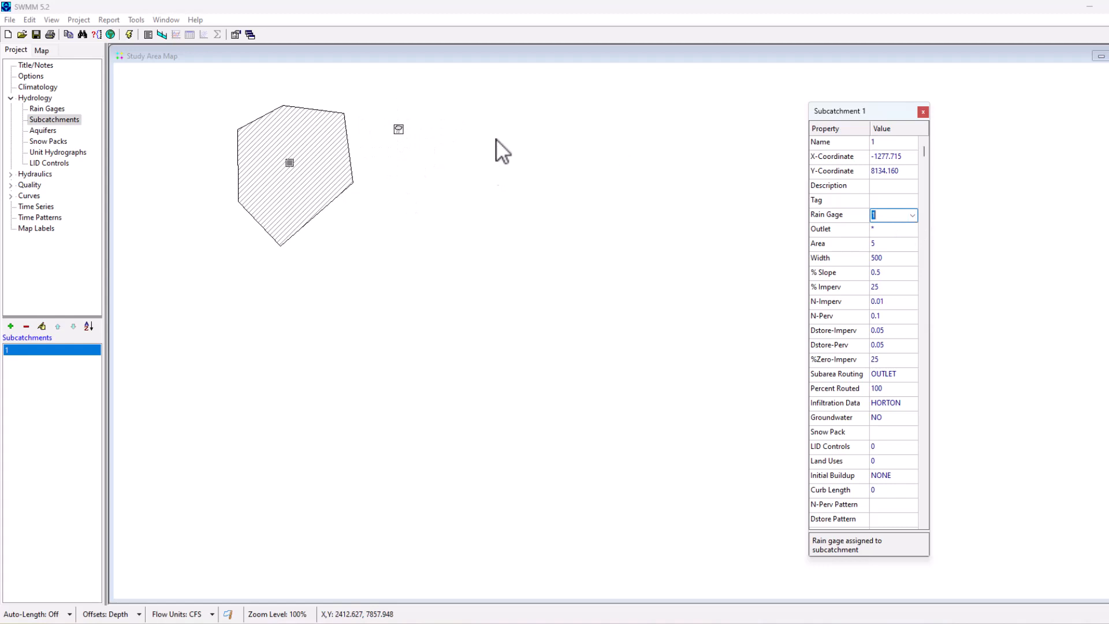
pyautogui.moveTo(250, 127)
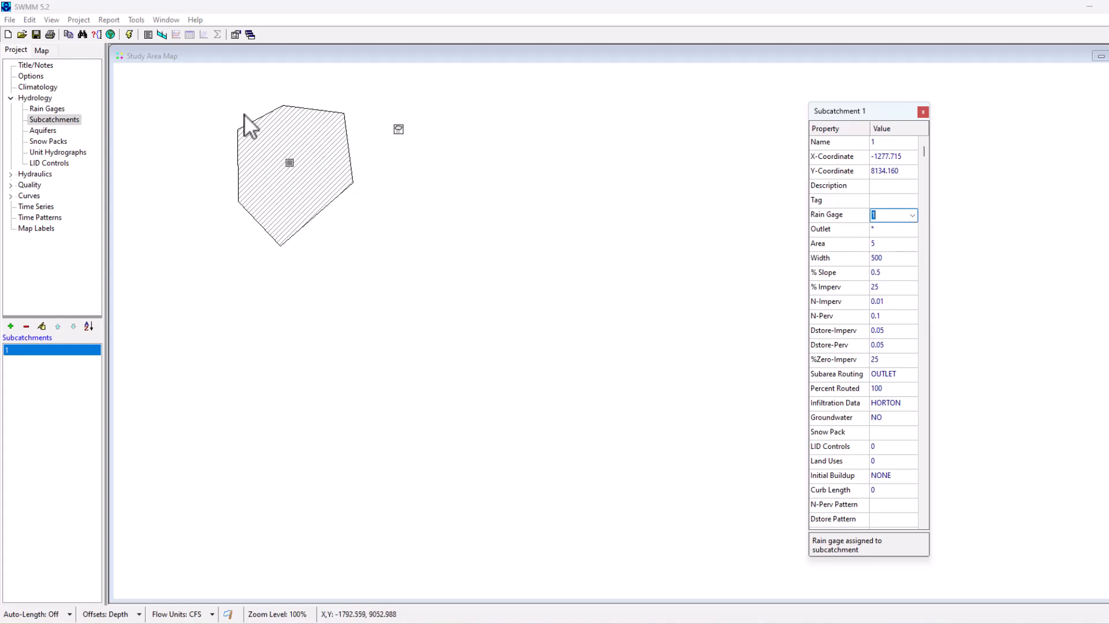
pyautogui.moveTo(304, 141)
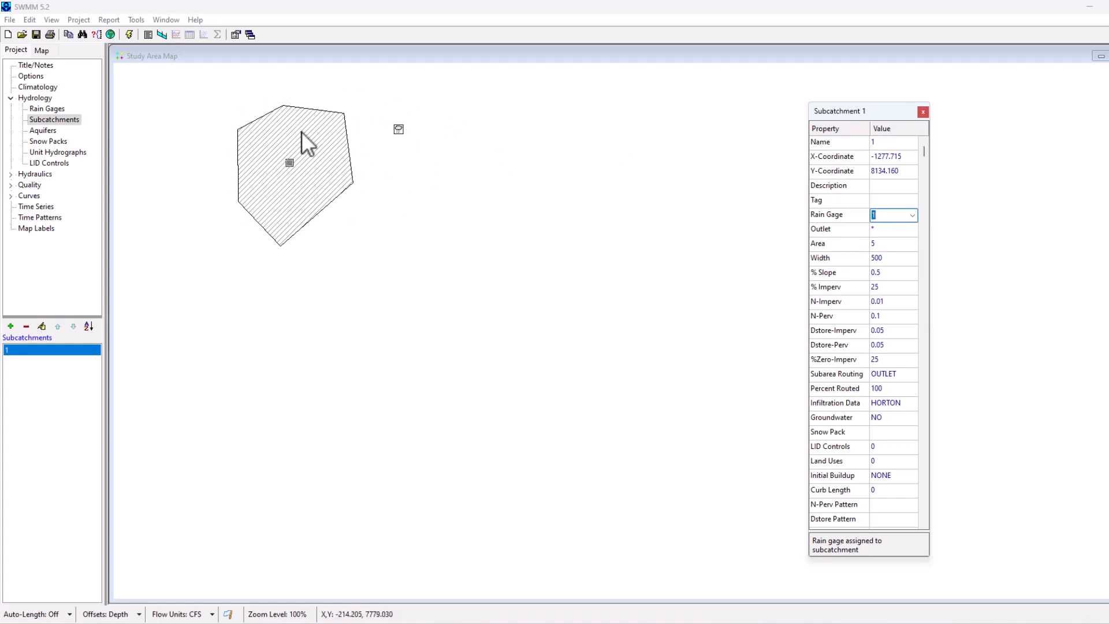
pyautogui.moveTo(870, 179)
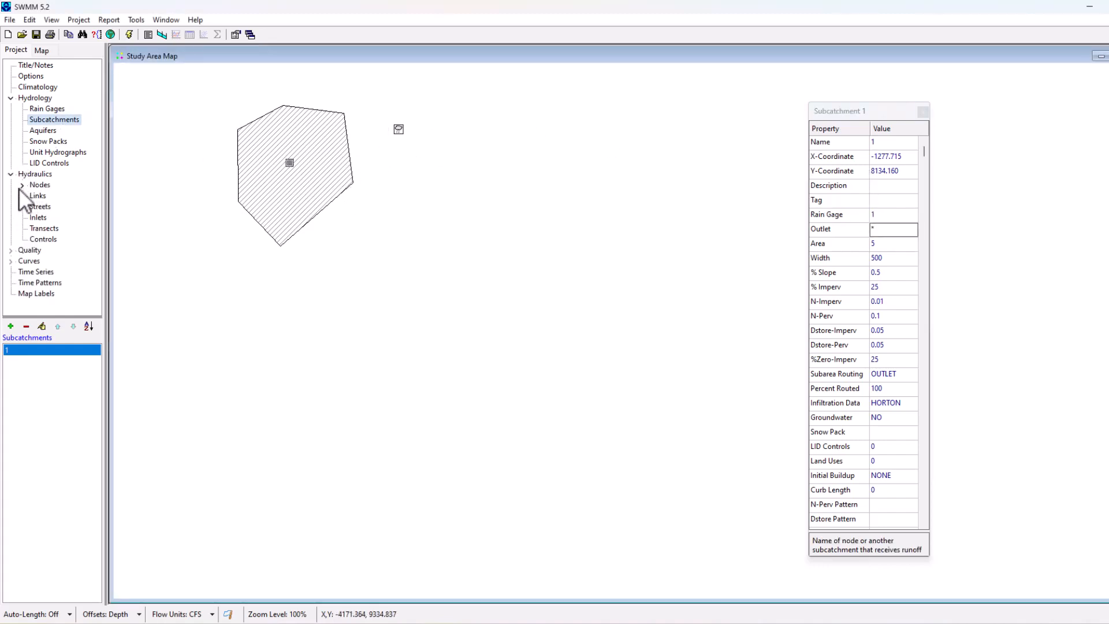
# Expand the Hydraulics node types and work on Subcatchment 1's Outlet property.
pyautogui.click(22, 184)
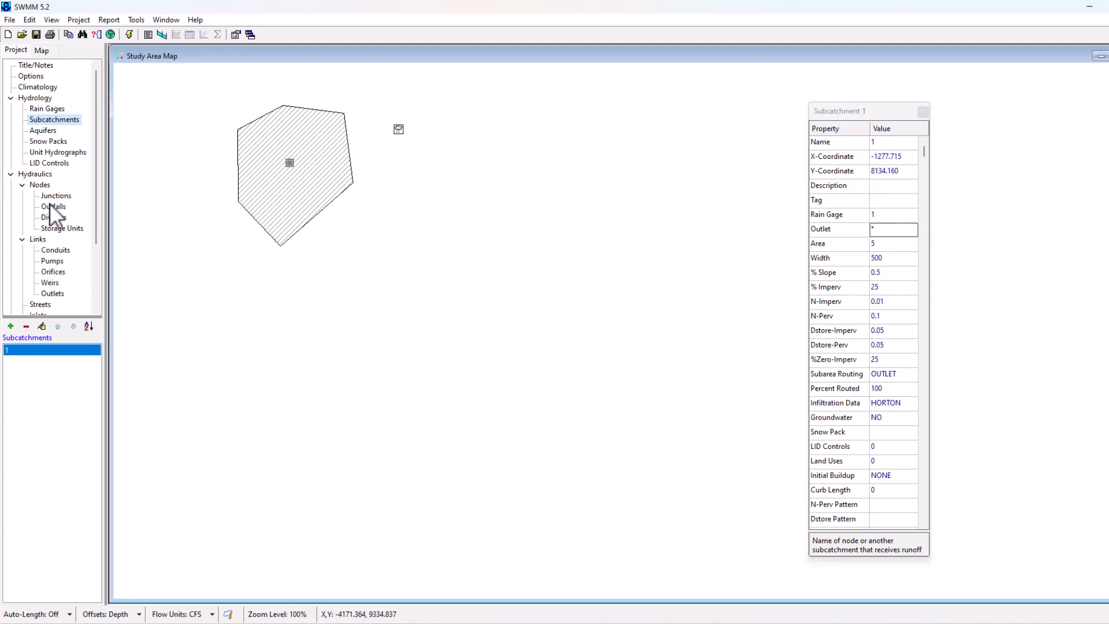
pyautogui.click(56, 195)
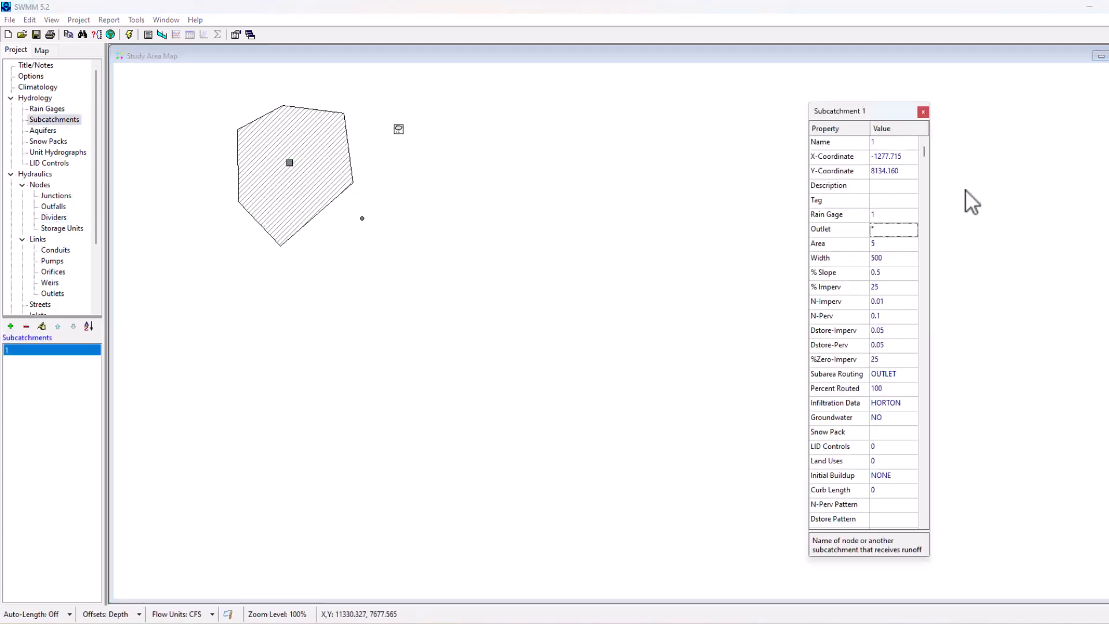
pyautogui.click(893, 229)
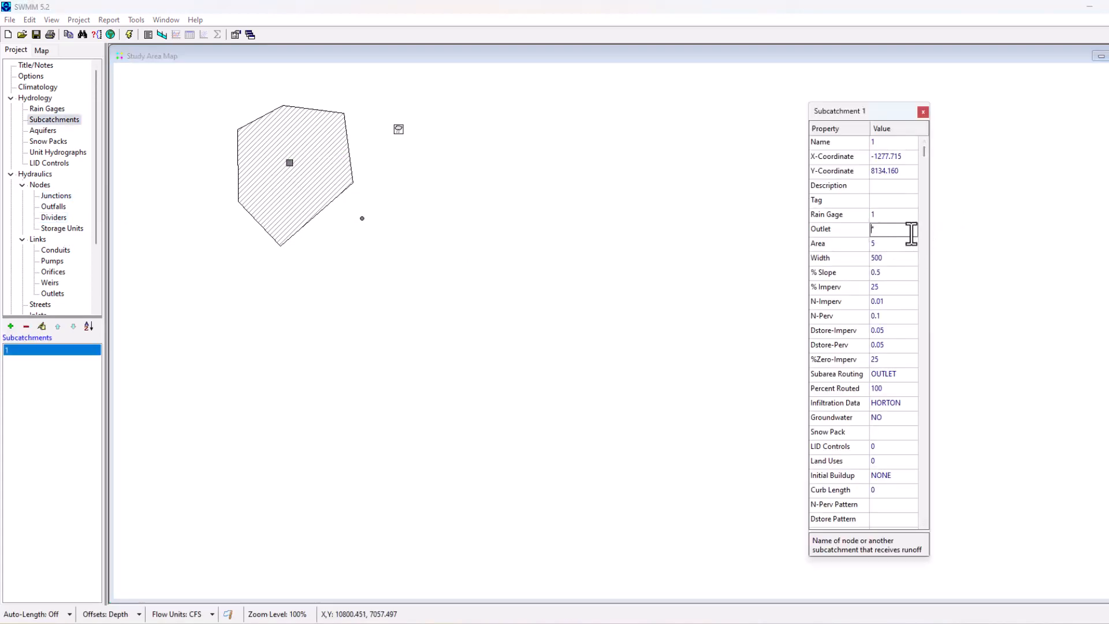
pyautogui.rightClick(362, 219)
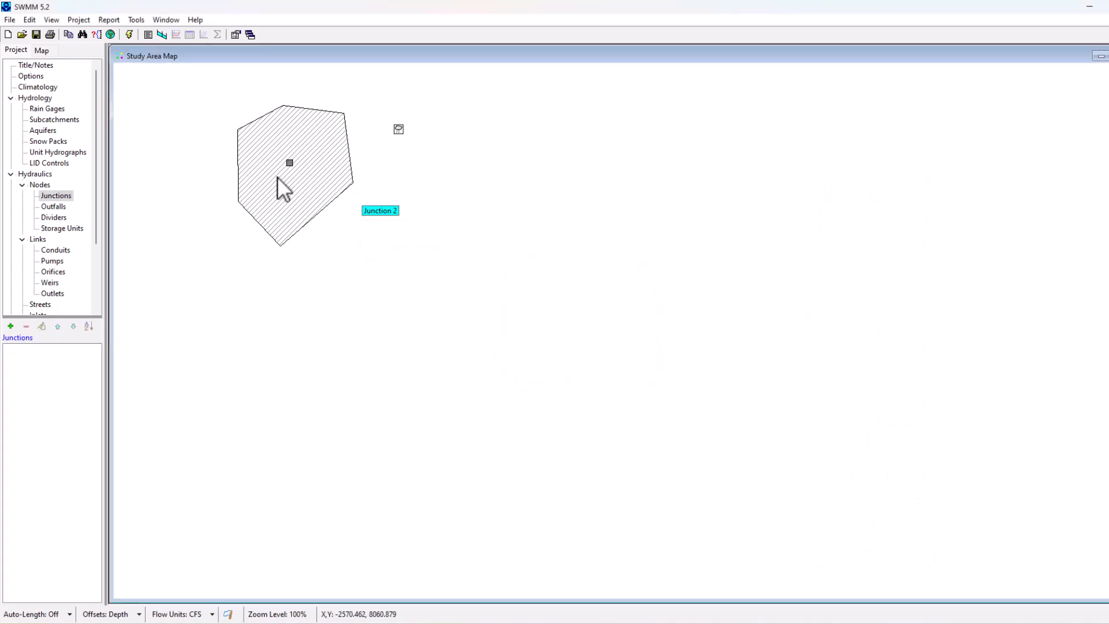
pyautogui.doubleClick(289, 163)
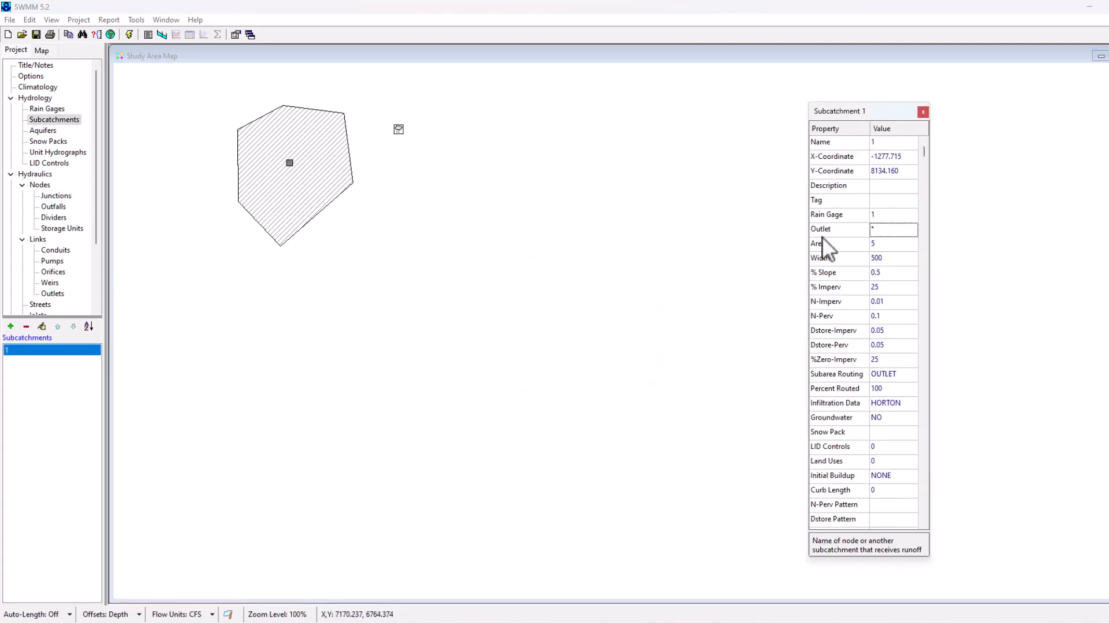
# Change Subcatchment 1's Area from 5 to 10 acres.
pyautogui.click(893, 244)
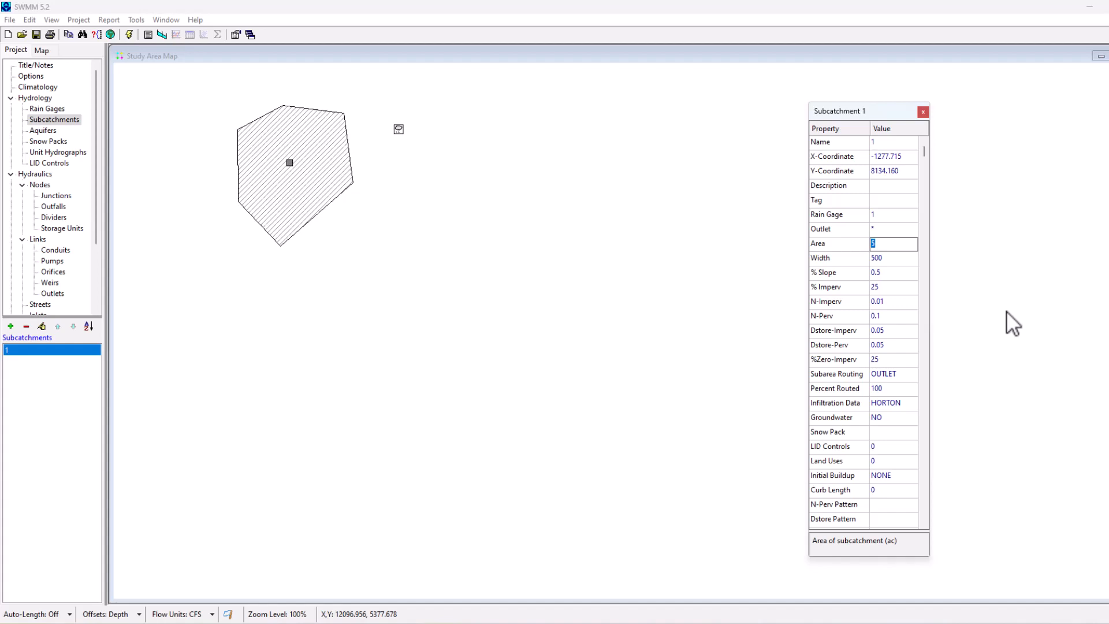
pyautogui.moveTo(215, 616)
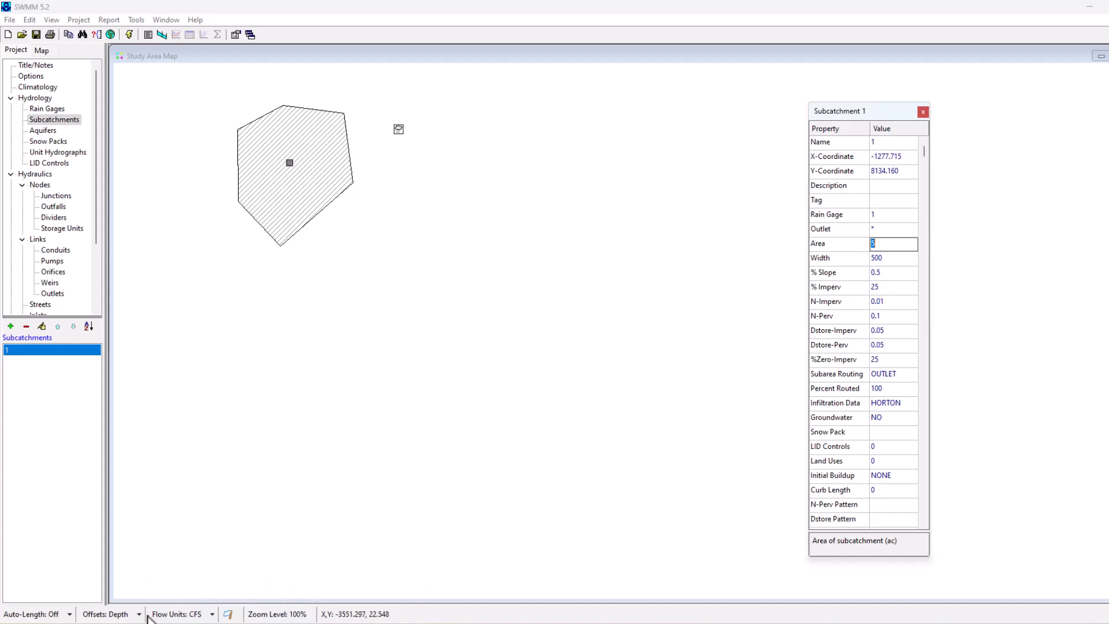
pyautogui.moveTo(183, 617)
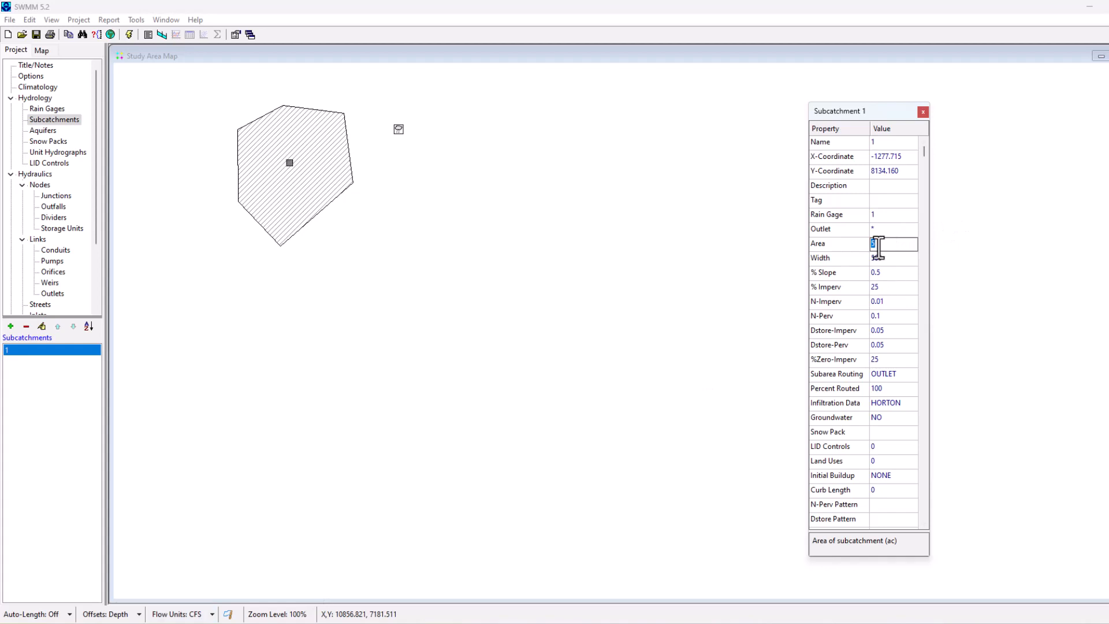
pyautogui.write('10')
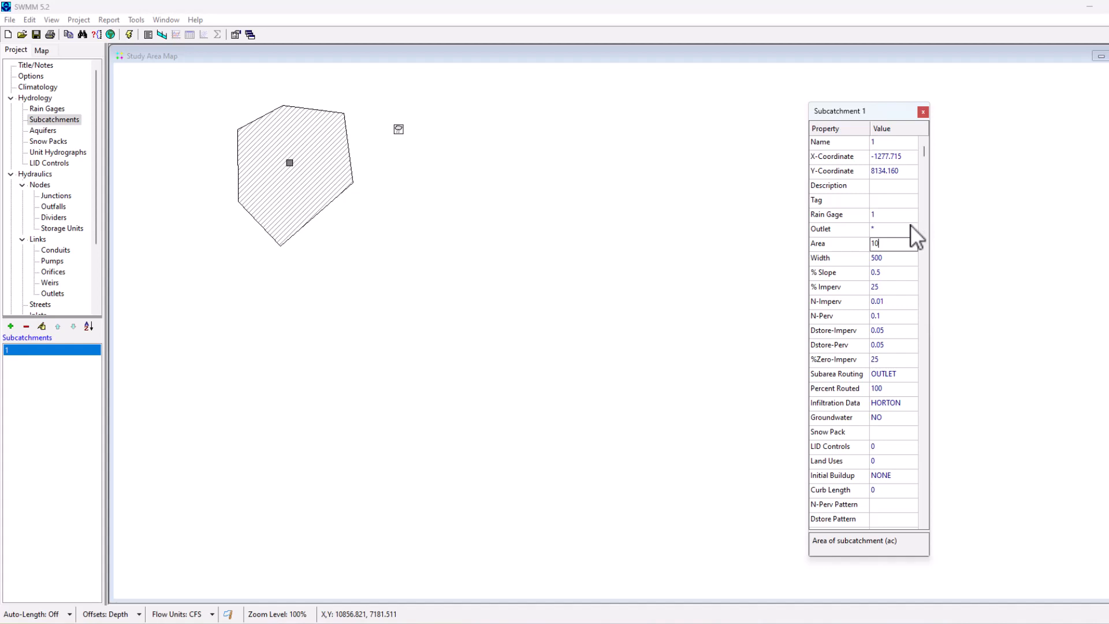
pyautogui.moveTo(264, 161)
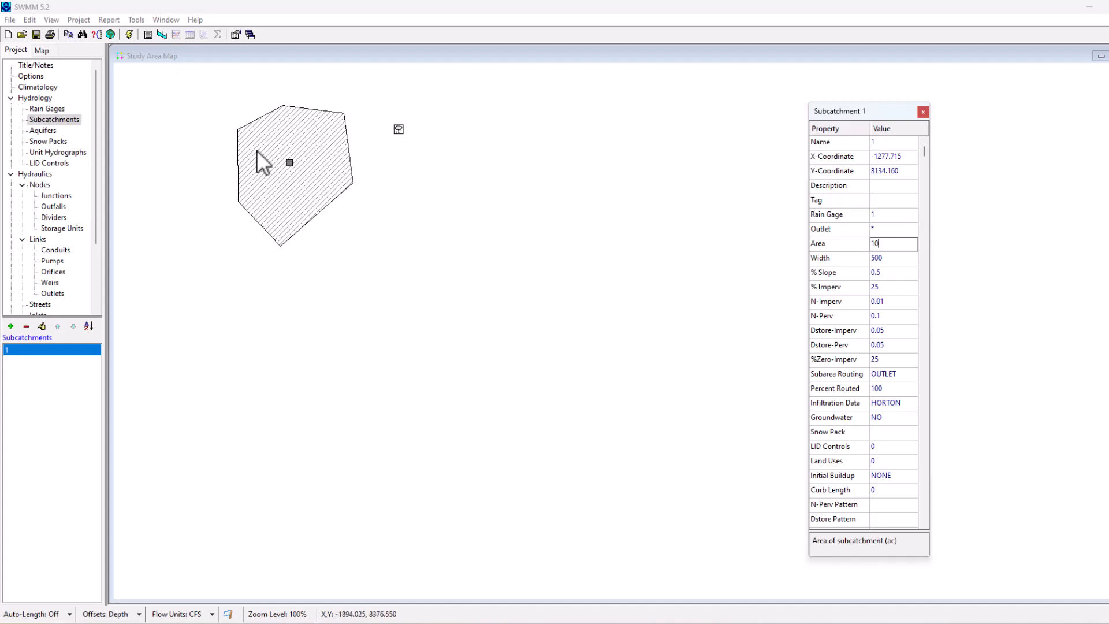
pyautogui.moveTo(947, 257)
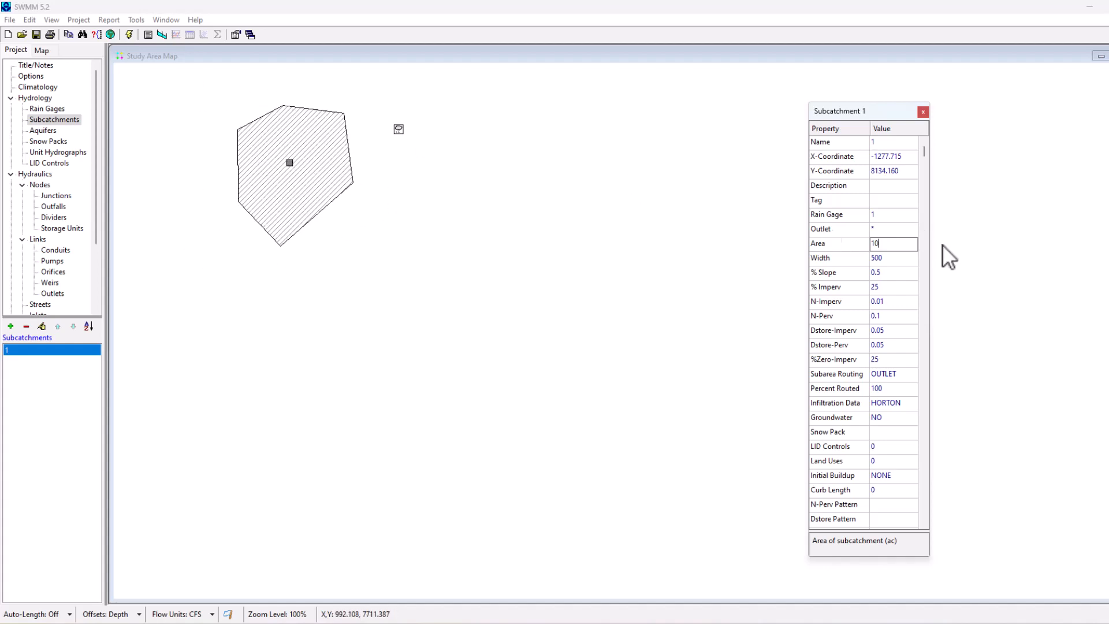
pyautogui.moveTo(906, 266)
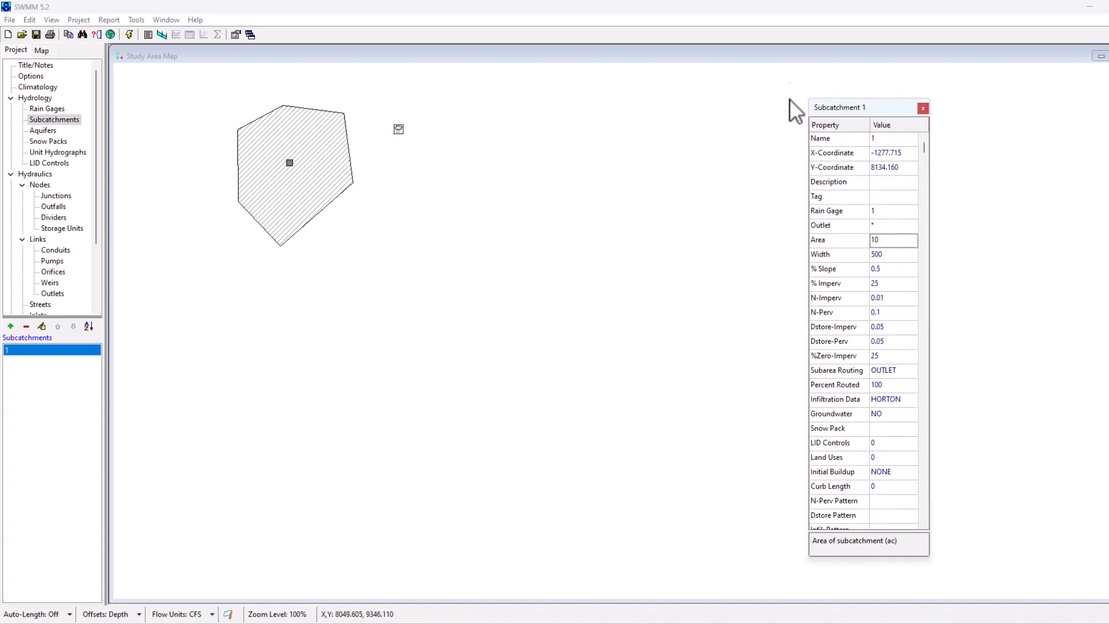
# Keep Width 500, set % Slope to 1 and move on to % Imperv.
pyautogui.moveTo(867, 106); pyautogui.dragTo(701, 82)
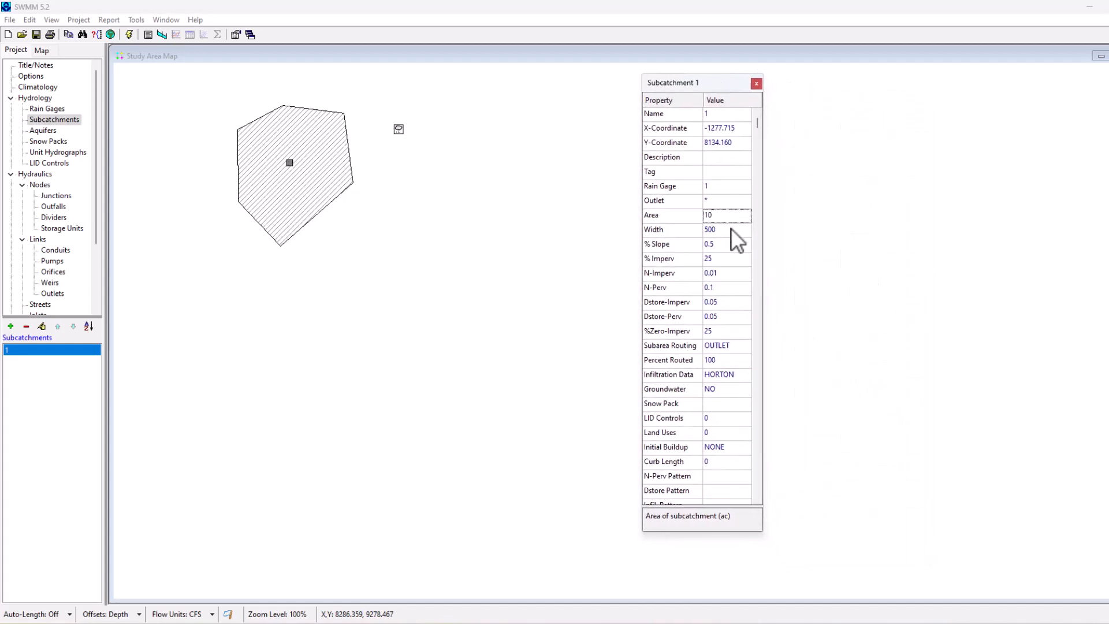
pyautogui.click(726, 228)
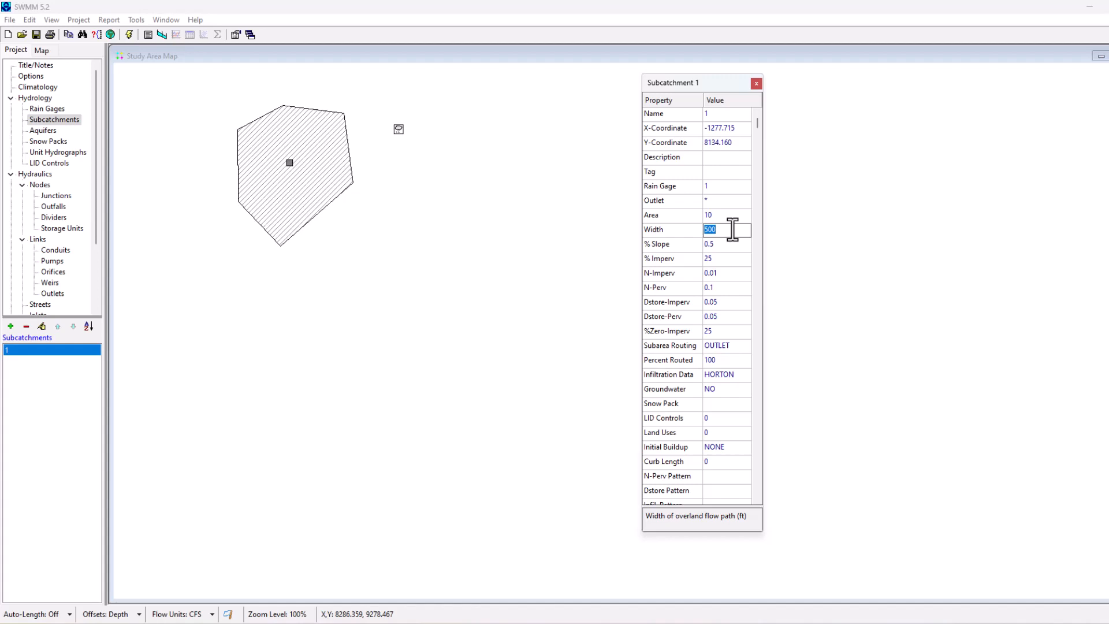
pyautogui.click(726, 244)
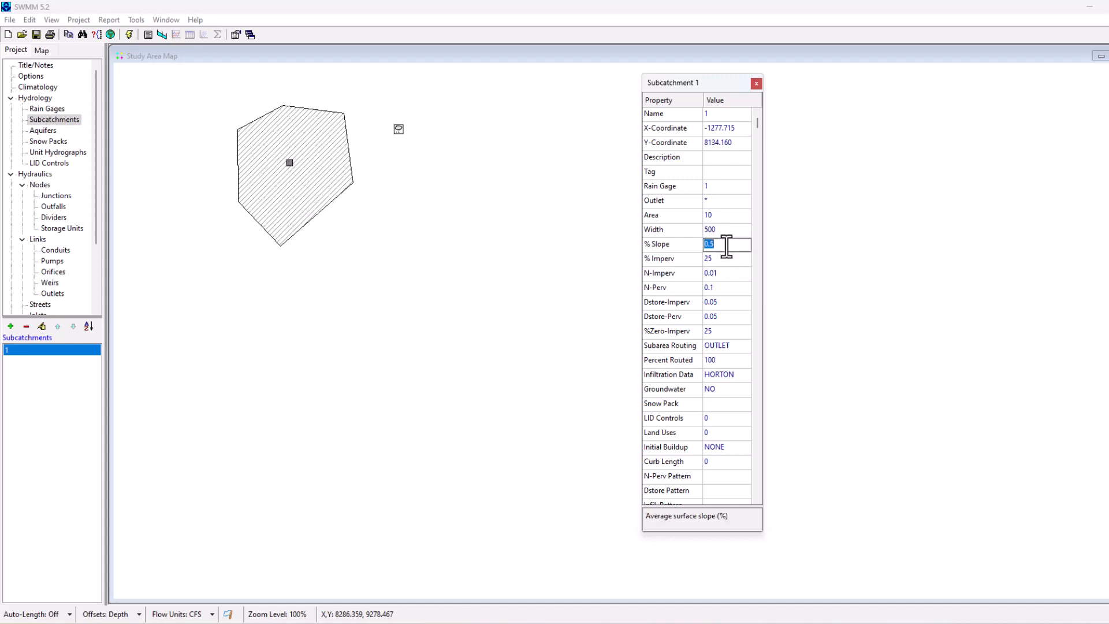
pyautogui.write('1')
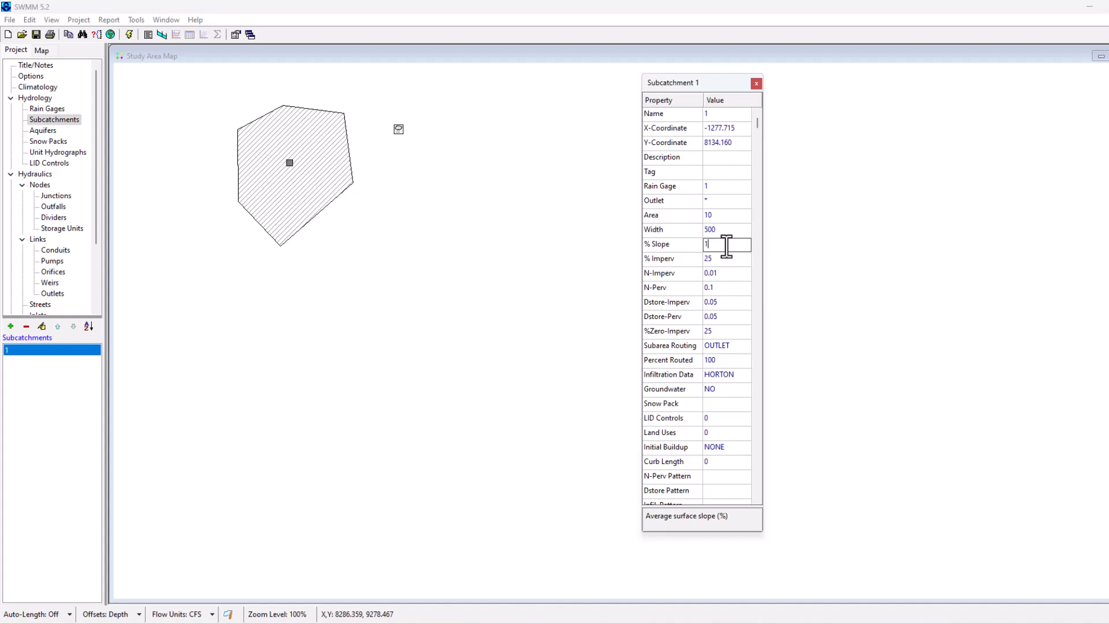
pyautogui.click(726, 257)
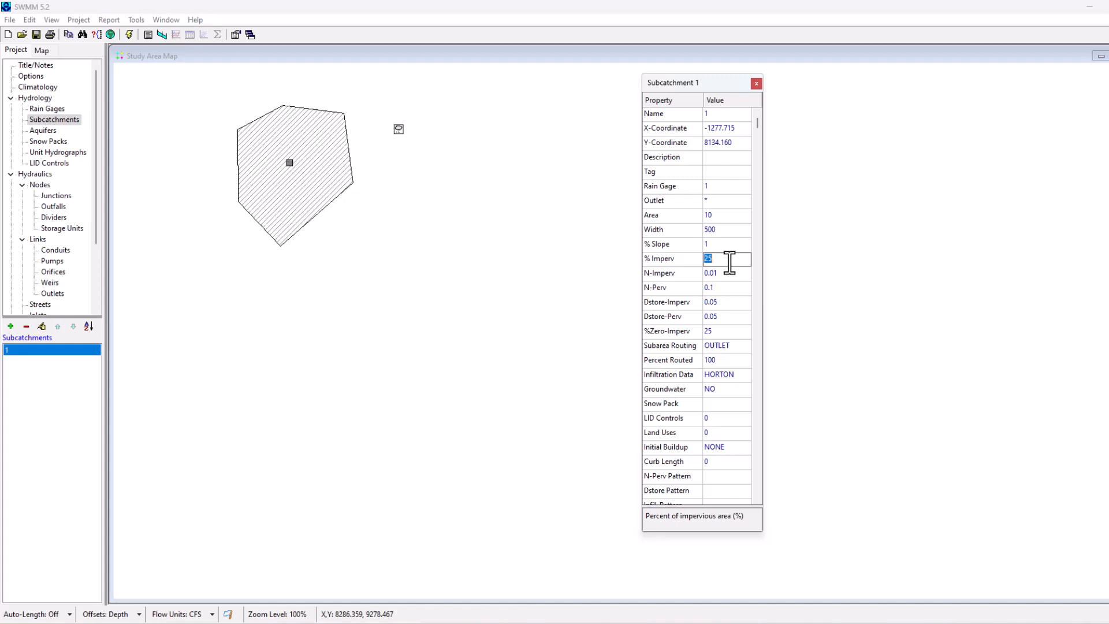
pyautogui.moveTo(422, 186)
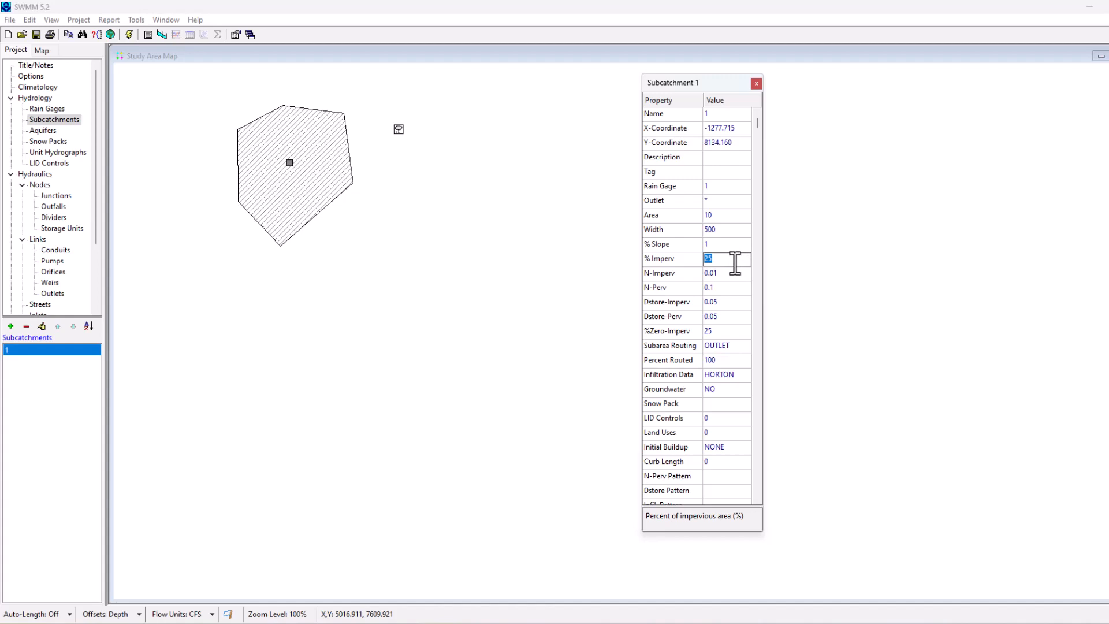
# Review impervious Manning's n and set Dstore-Imperv to 0.05.
pyautogui.click(727, 273)
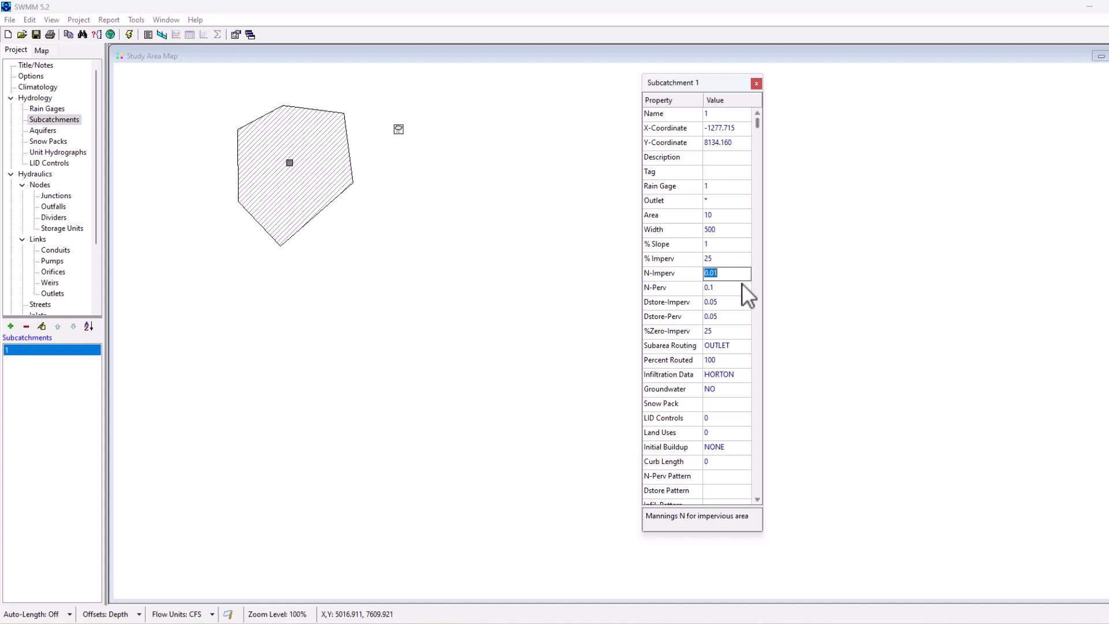
pyautogui.click(726, 287)
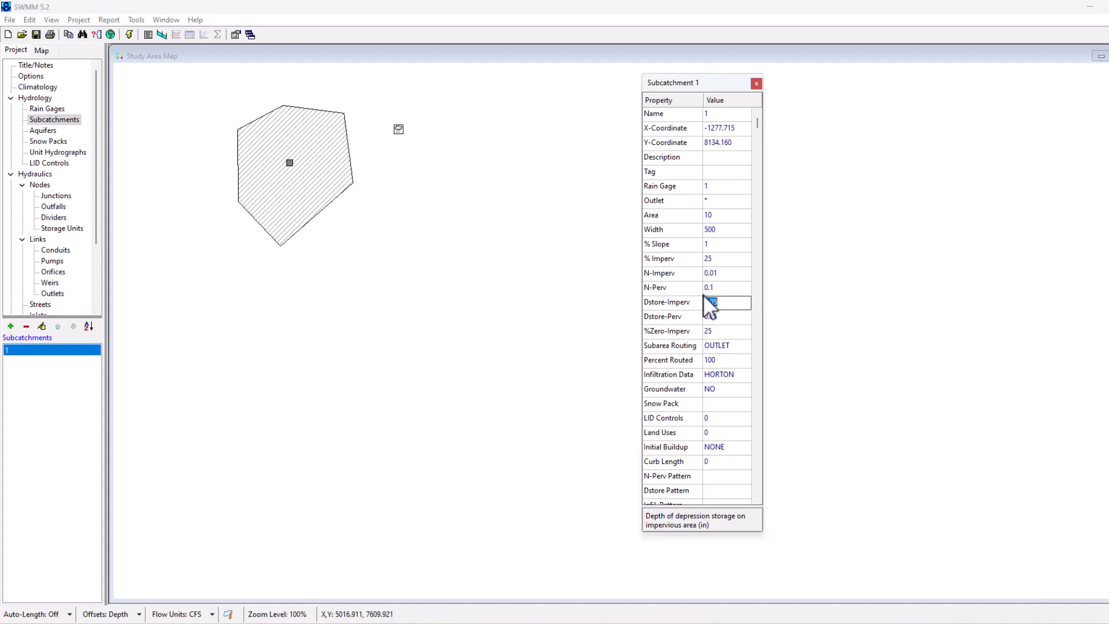
pyautogui.write('0.05')
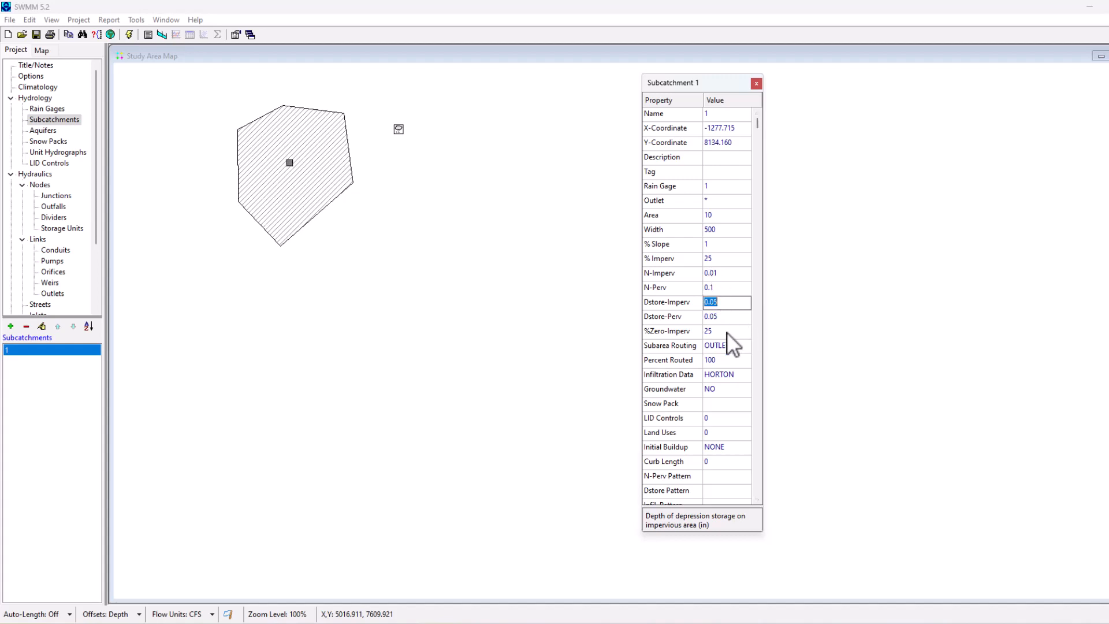
pyautogui.click(726, 332)
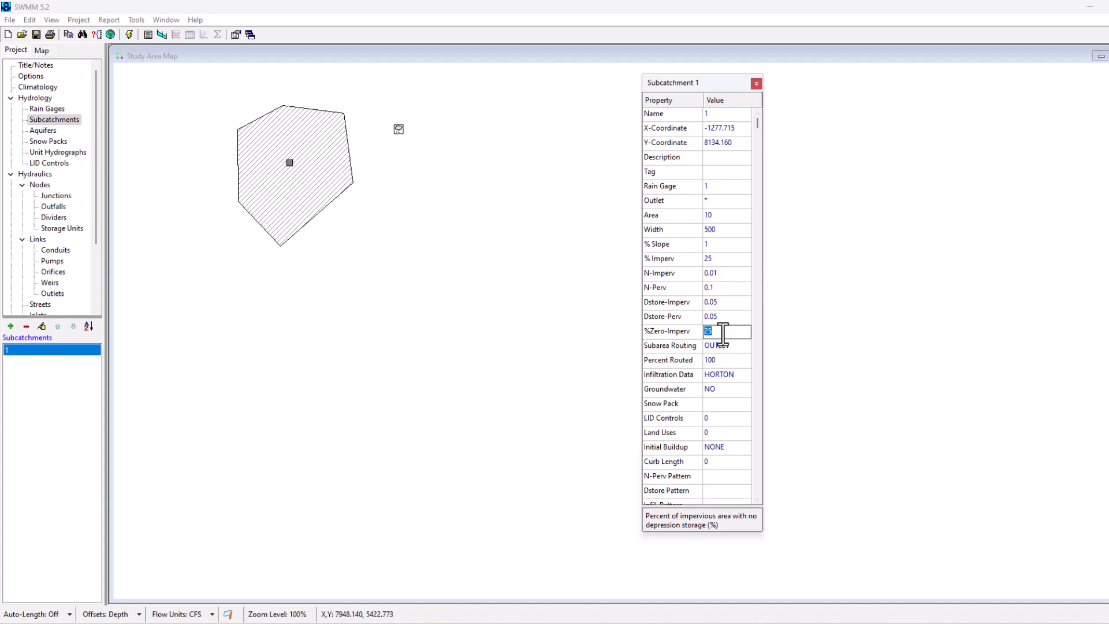
pyautogui.moveTo(732, 270)
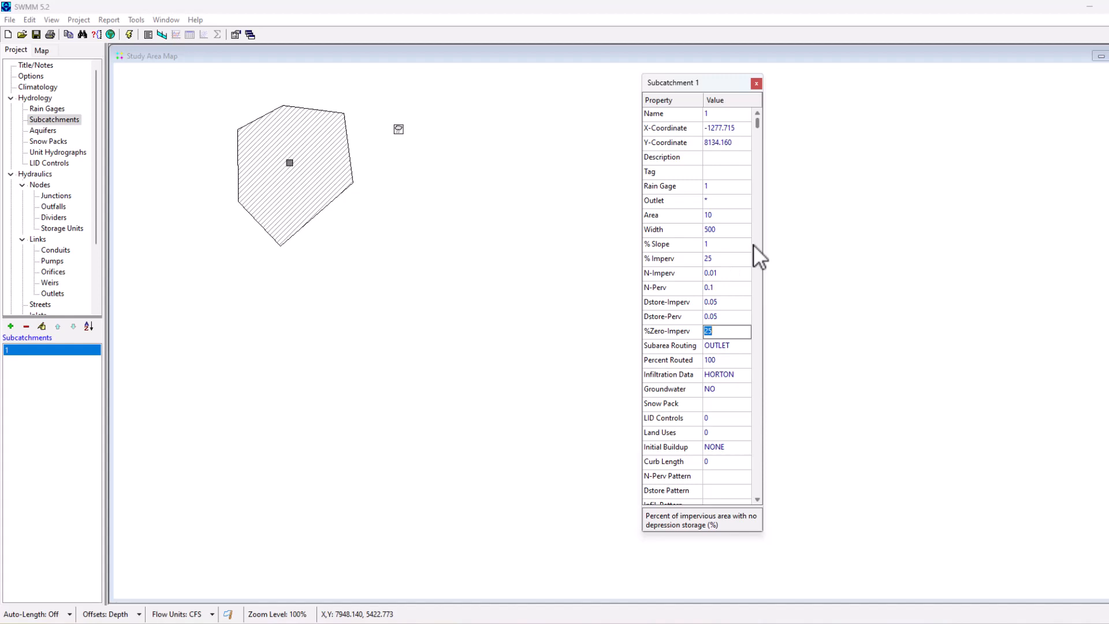
# Review subarea routing and Percent Routed, then bring up the Horton Infiltration Editor.
pyautogui.click(716, 346)
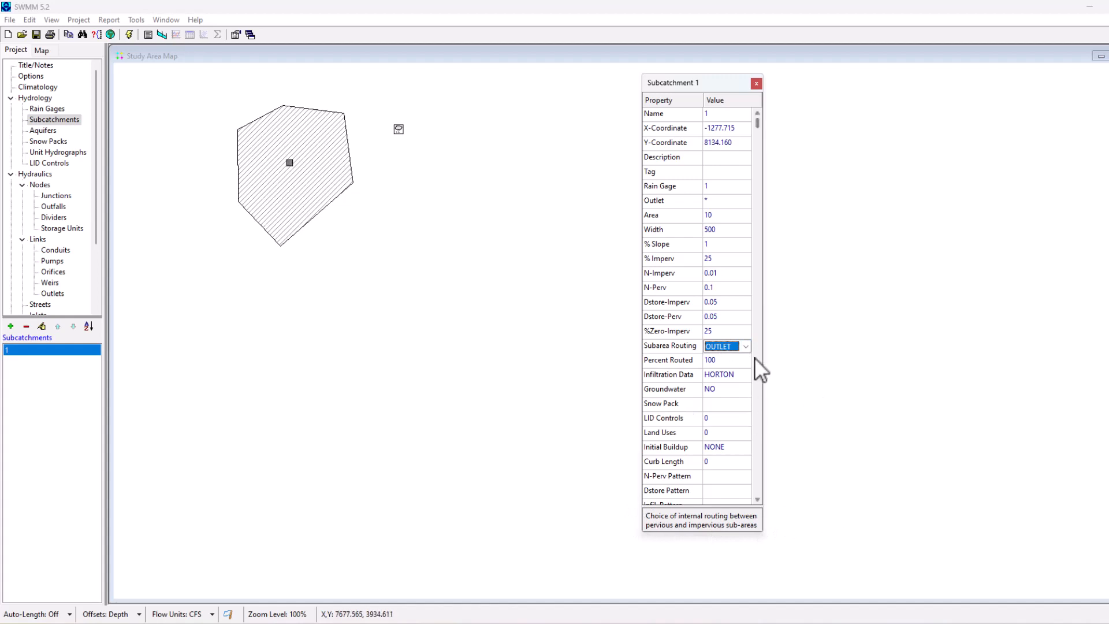
pyautogui.click(725, 359)
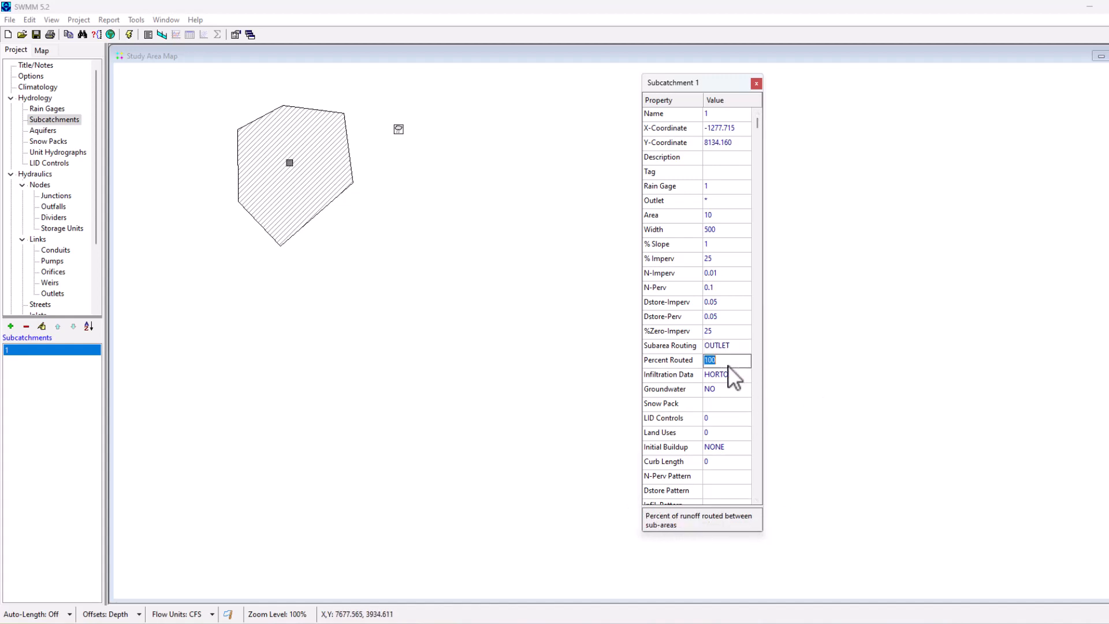
pyautogui.click(719, 374)
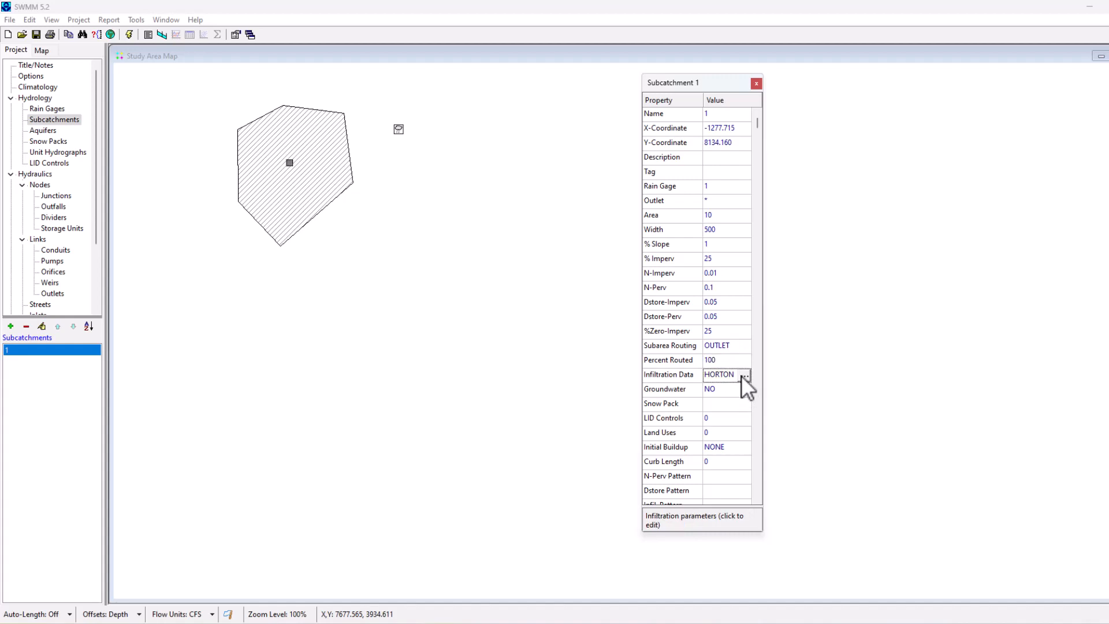
pyautogui.click(743, 374)
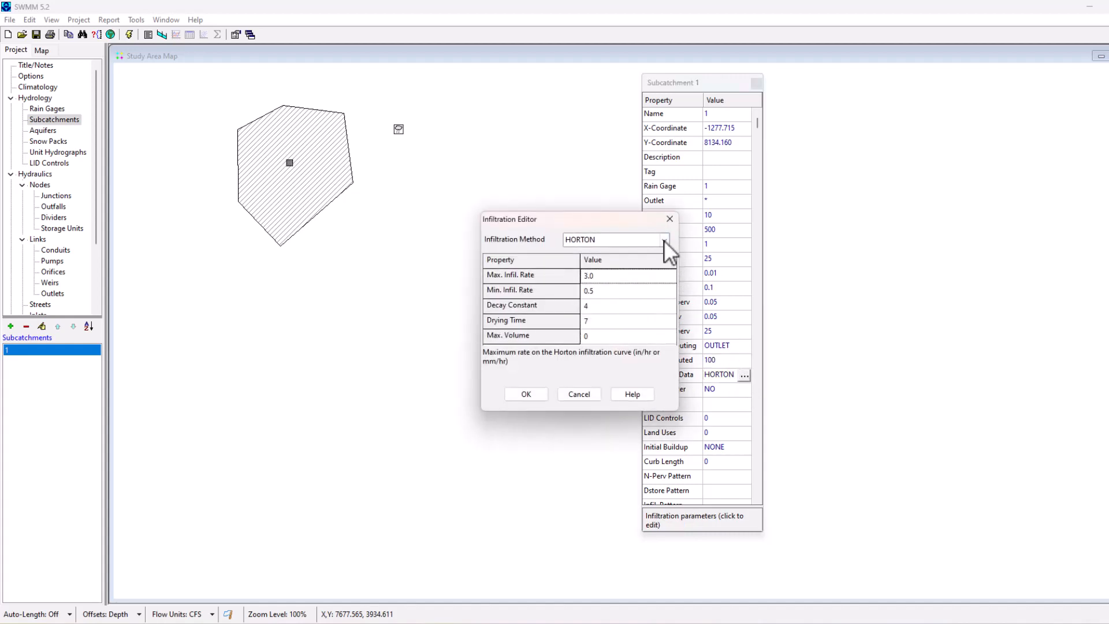
# Browse the infiltration methods and keep HORTON with max rate 3.0, min rate 0.5.
pyautogui.click(663, 239)
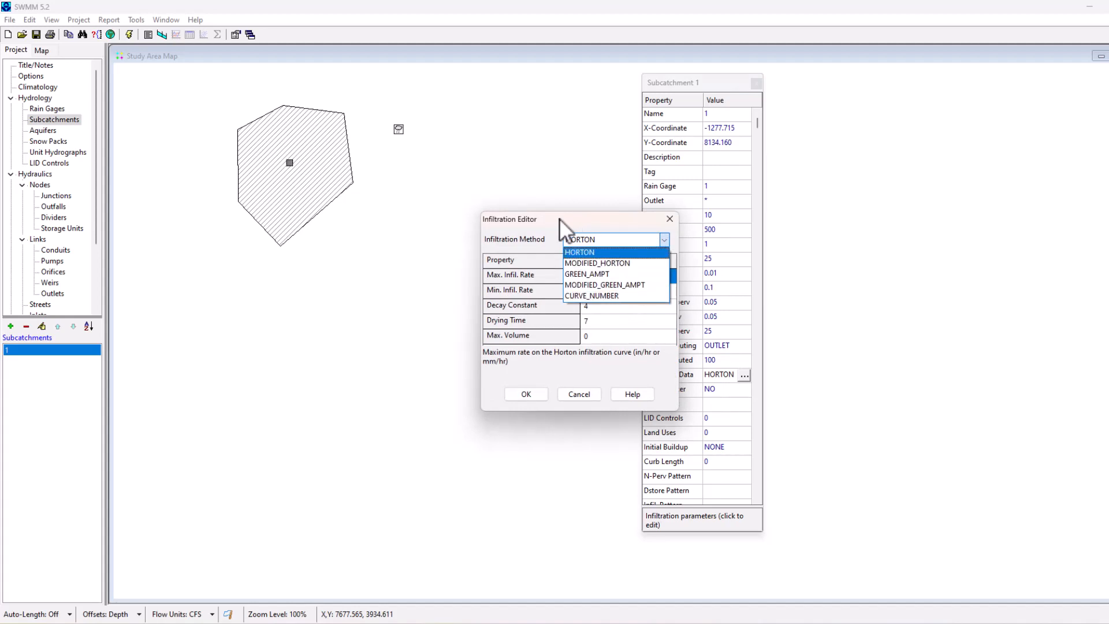
pyautogui.click(579, 252)
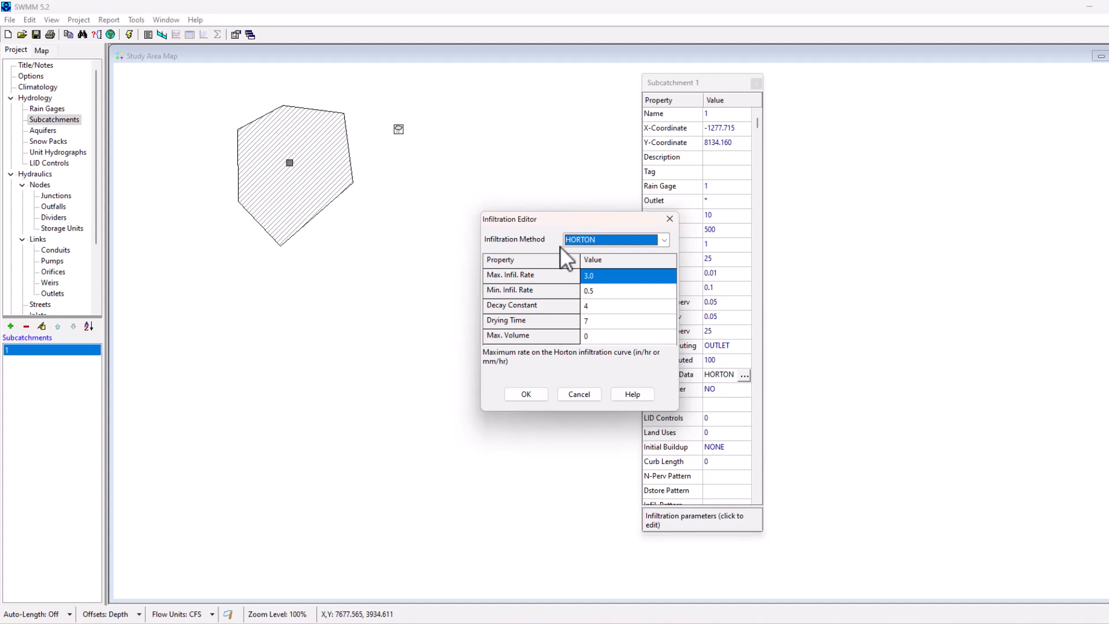
pyautogui.moveTo(609, 310)
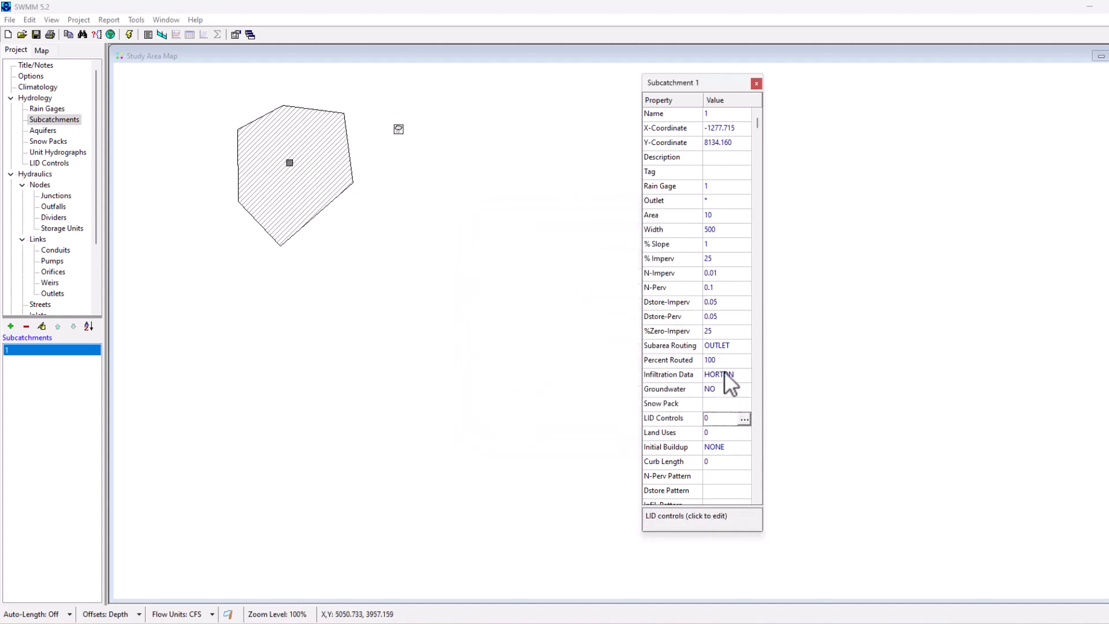
# Bring up Subcatchment 1's Groundwater Flow Editor, aquifer still unassigned.
pyautogui.click(725, 476)
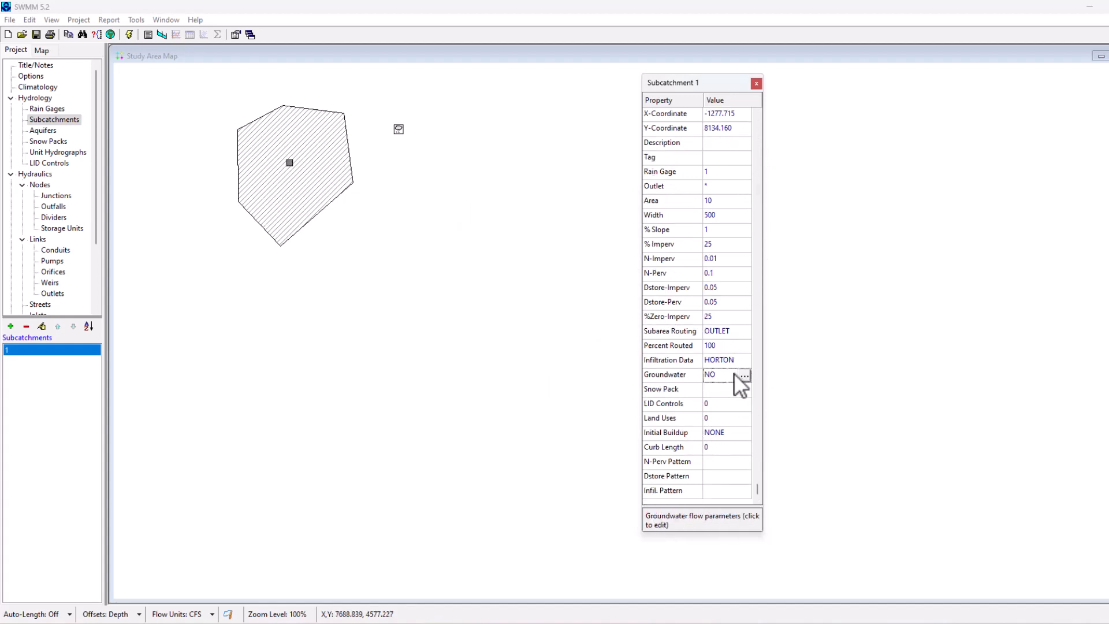
pyautogui.click(744, 374)
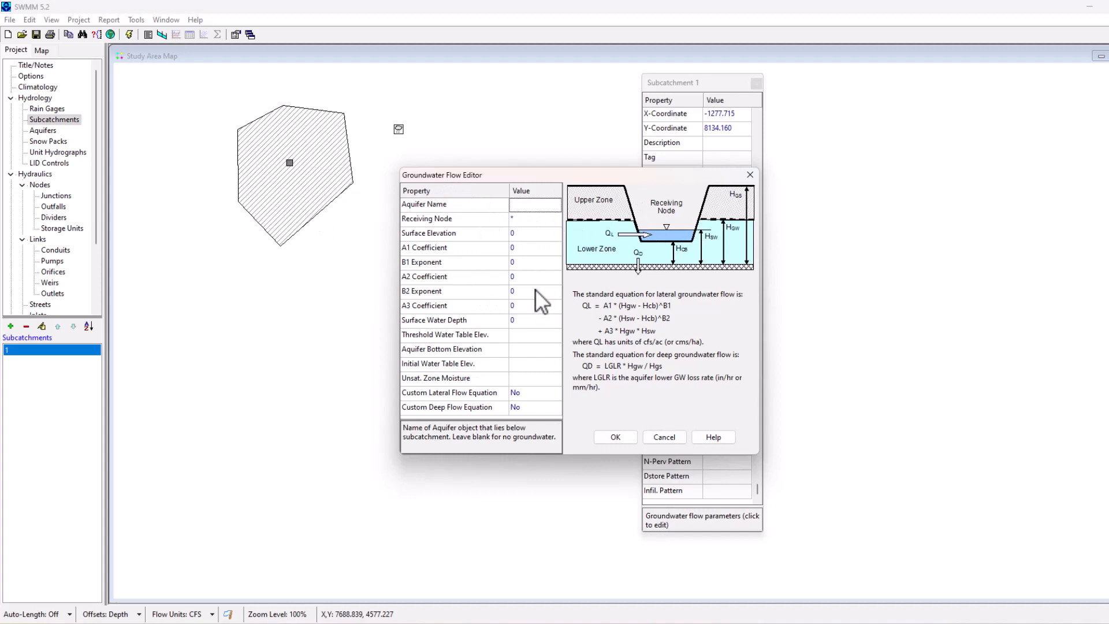
pyautogui.moveTo(726, 309)
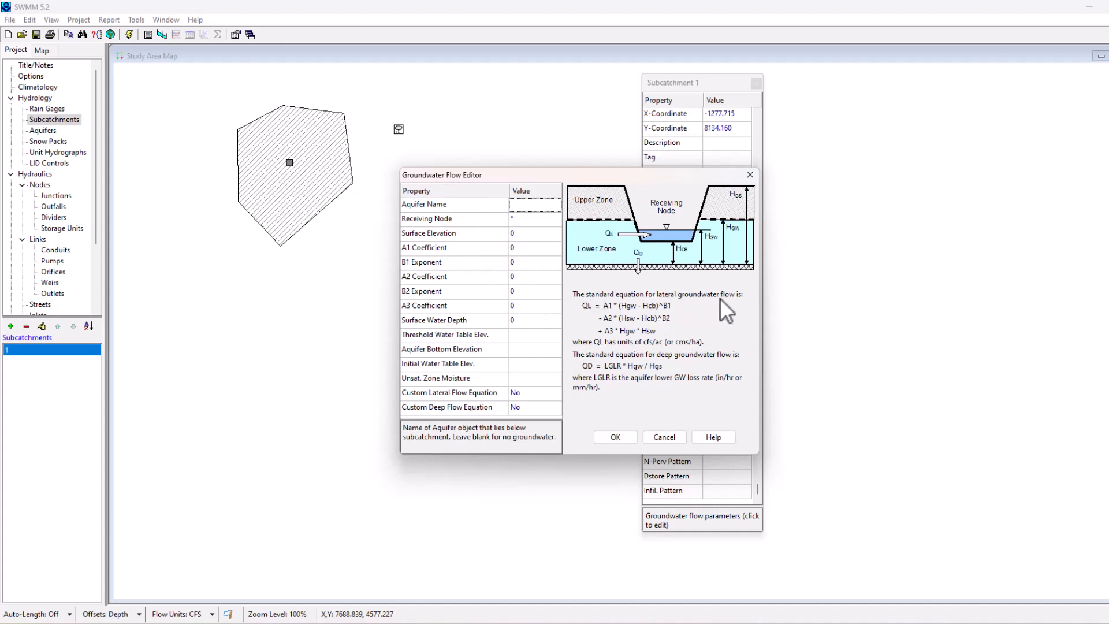
pyautogui.moveTo(734, 310)
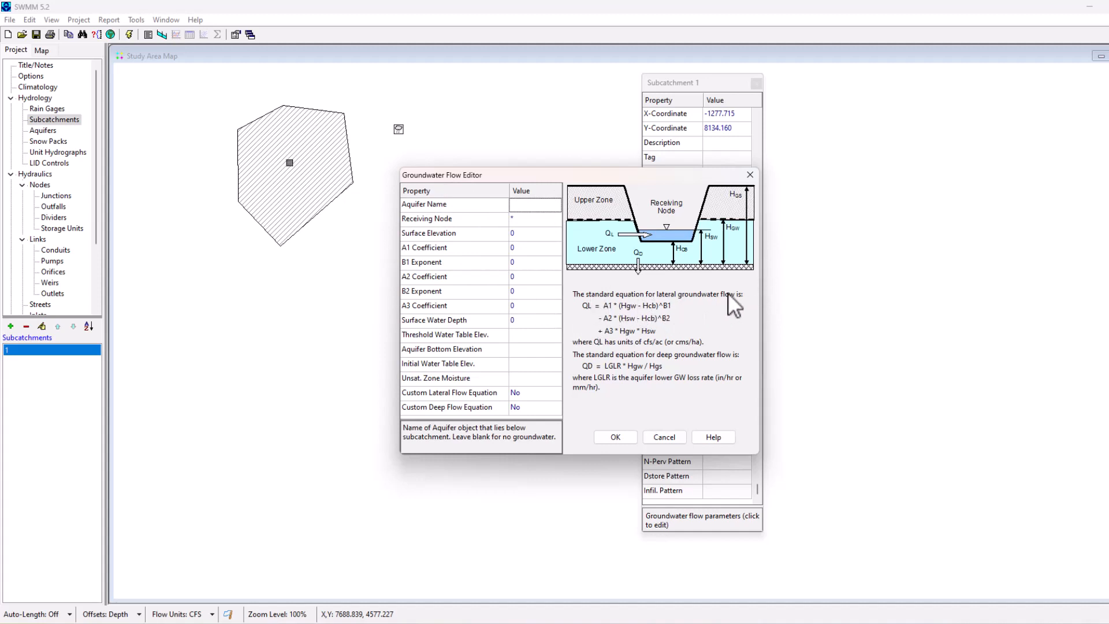
# Cancel the Groundwater Flow Editor, leaving subcatchment 1's groundwater setting at NO.
pyautogui.click(663, 437)
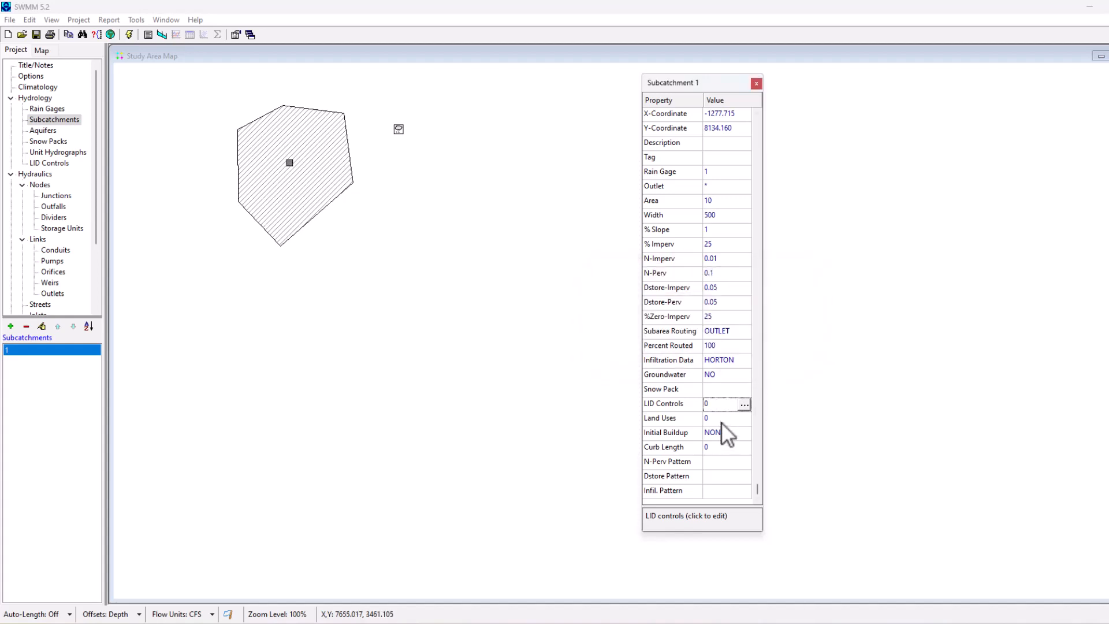
pyautogui.click(713, 416)
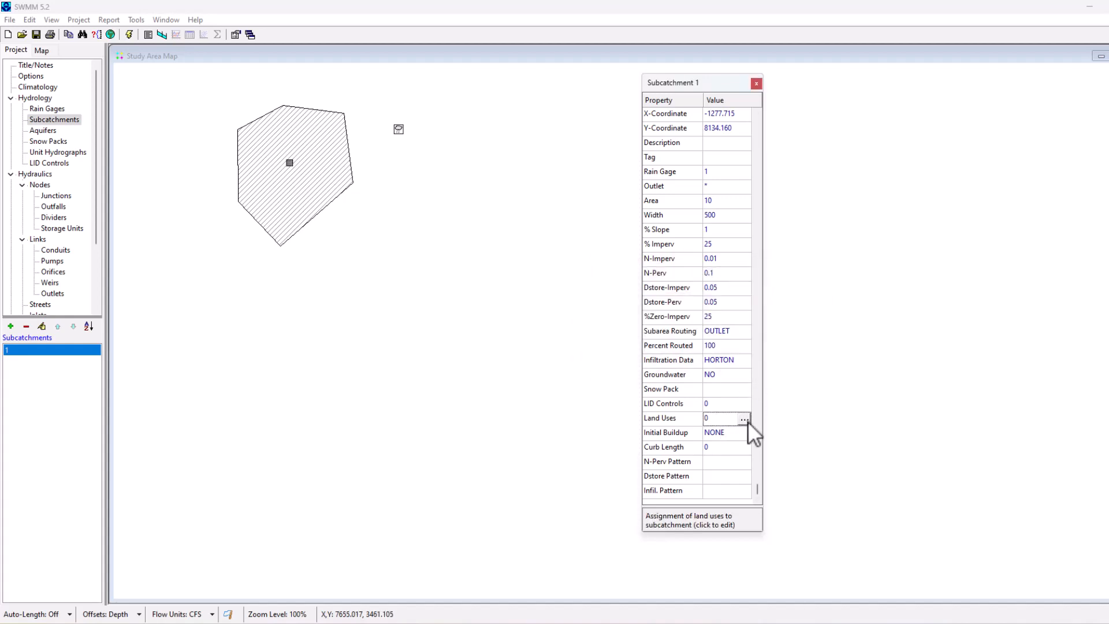
pyautogui.click(743, 418)
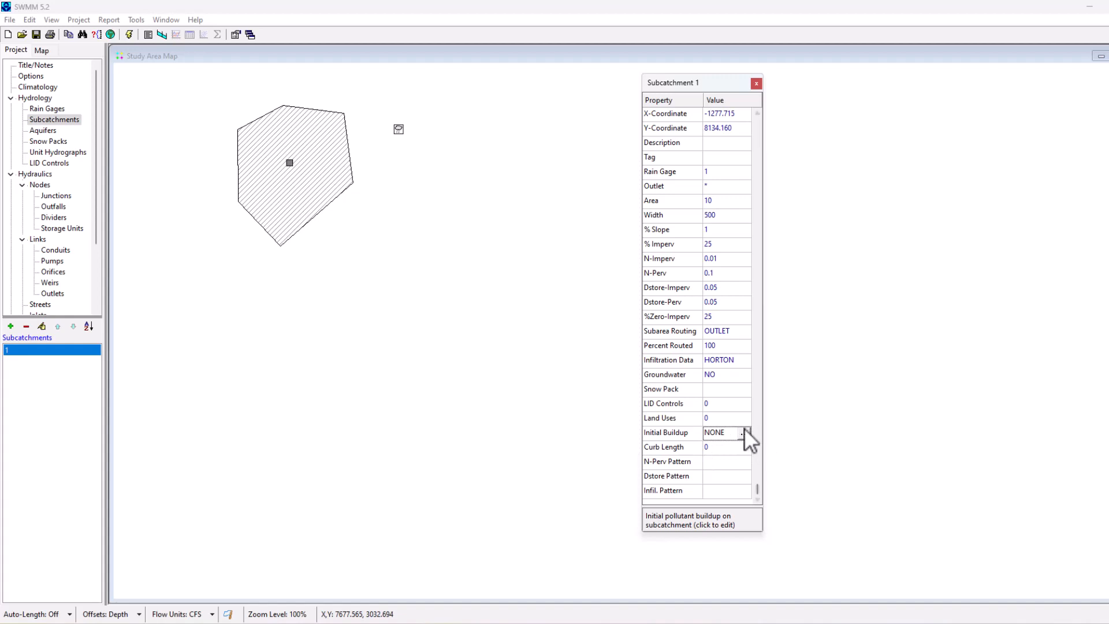
pyautogui.click(725, 446)
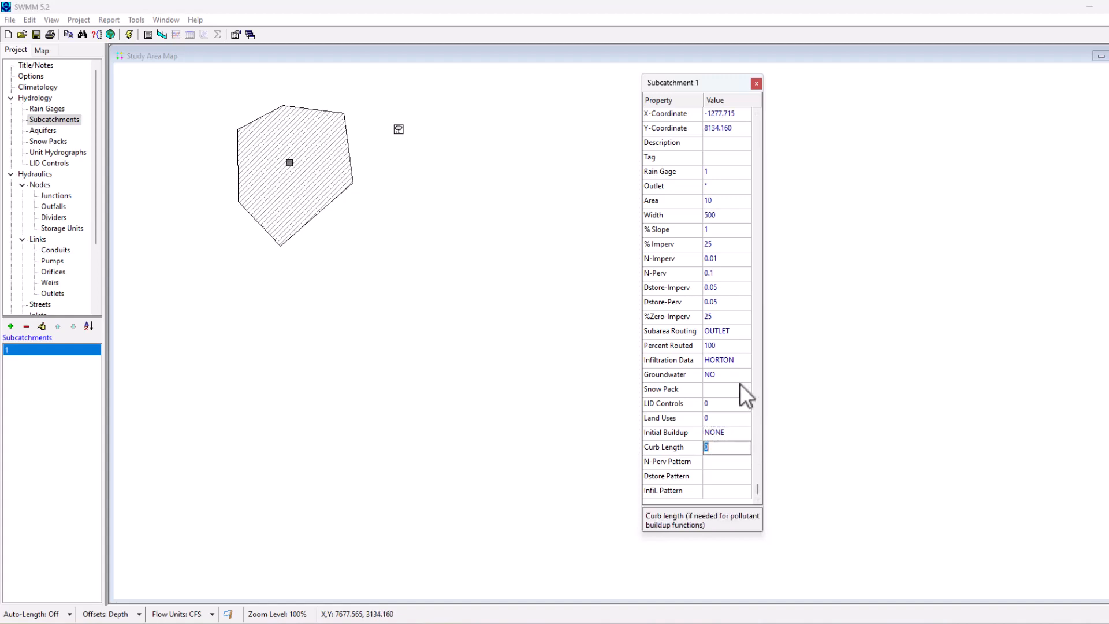
pyautogui.click(706, 460)
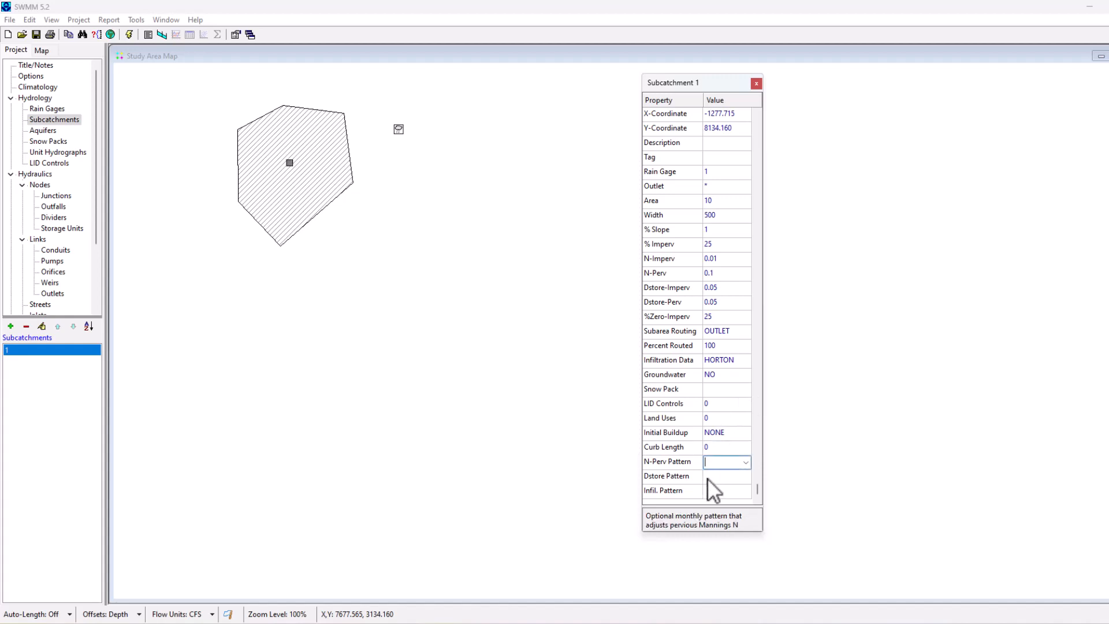
pyautogui.click(726, 490)
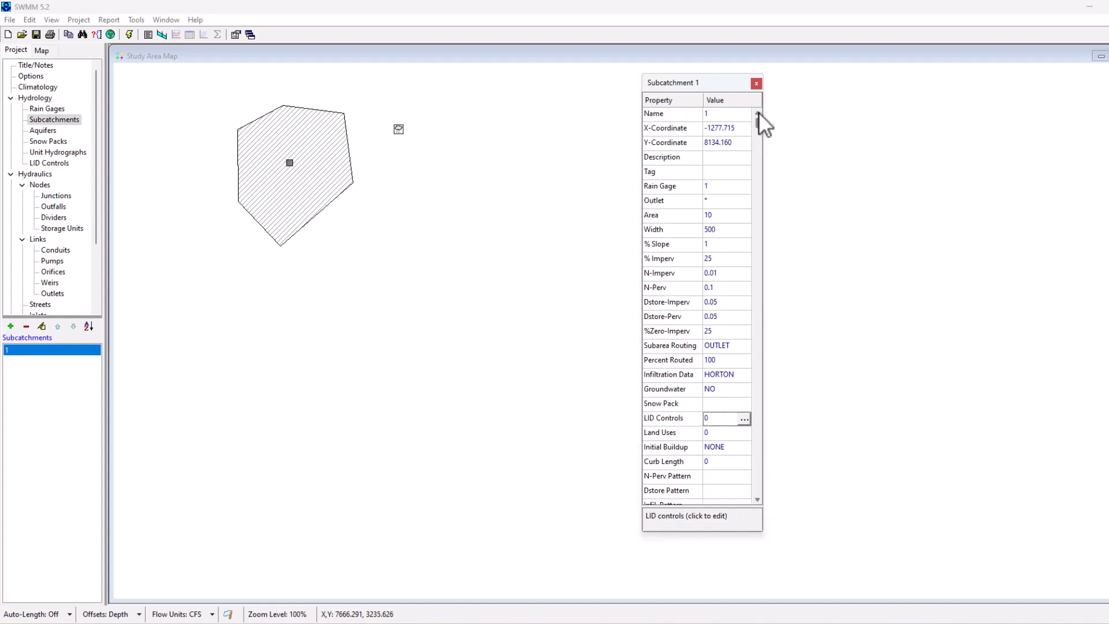
pyautogui.moveTo(301, 145)
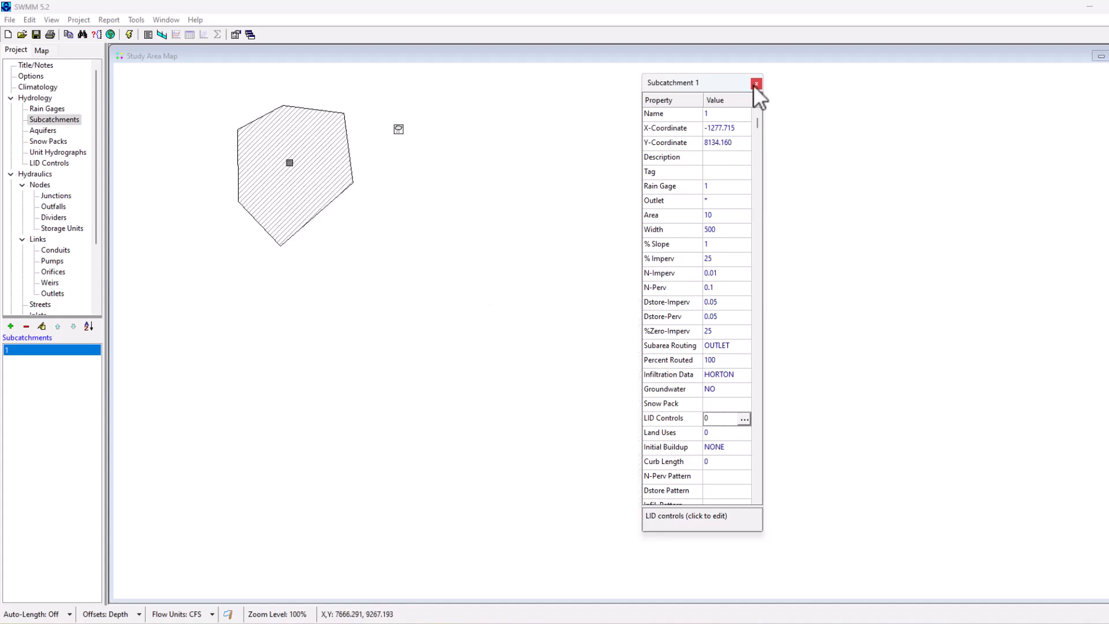
pyautogui.click(755, 83)
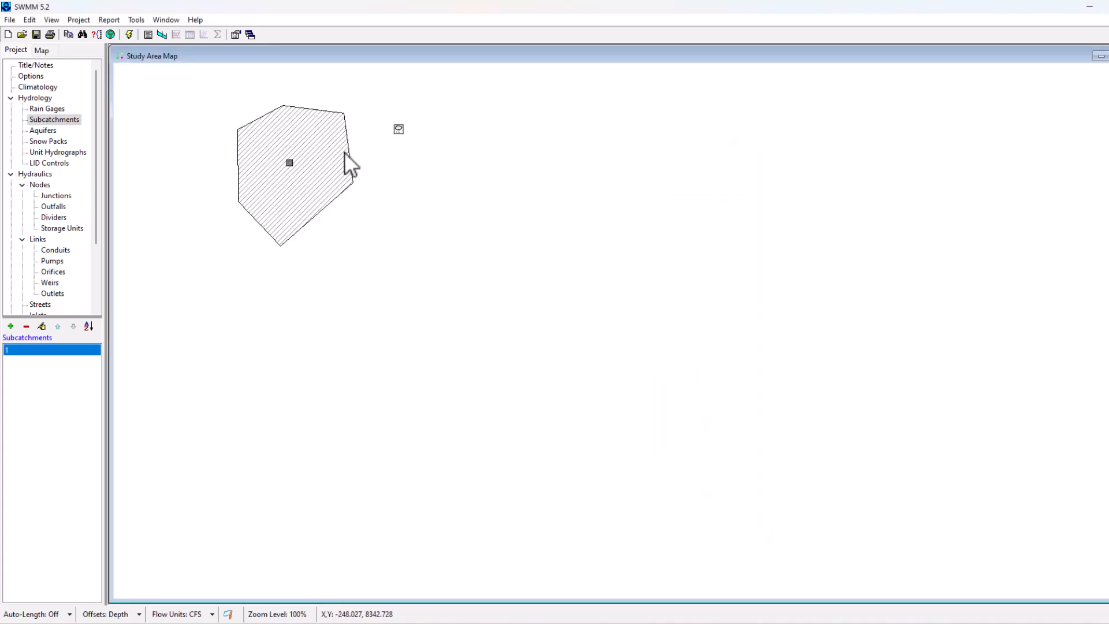
pyautogui.doubleClick(289, 163)
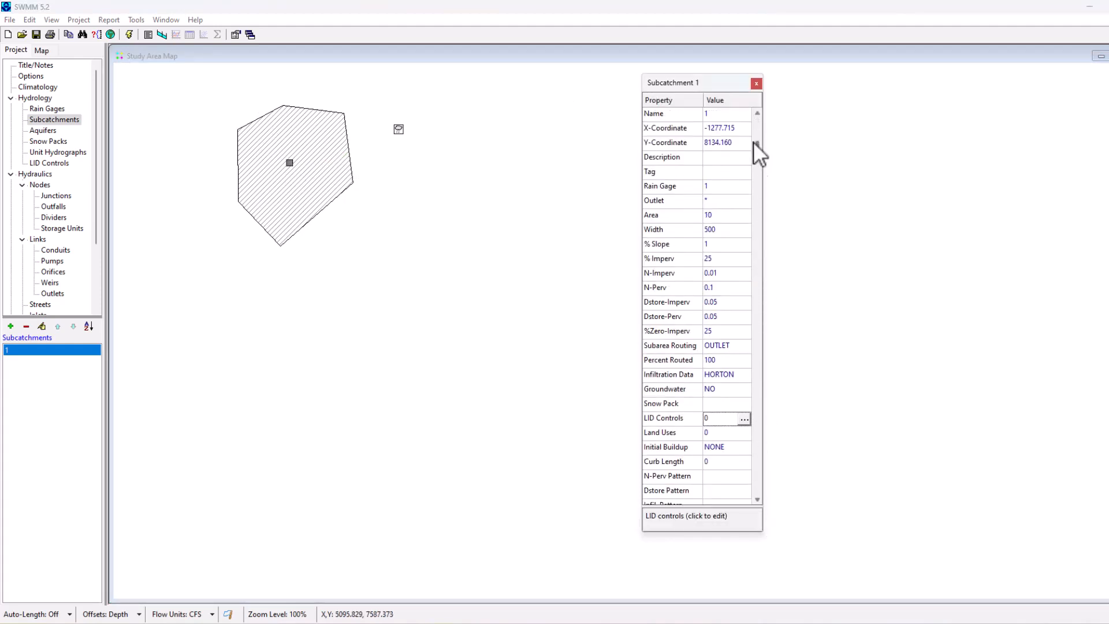
pyautogui.moveTo(657, 447)
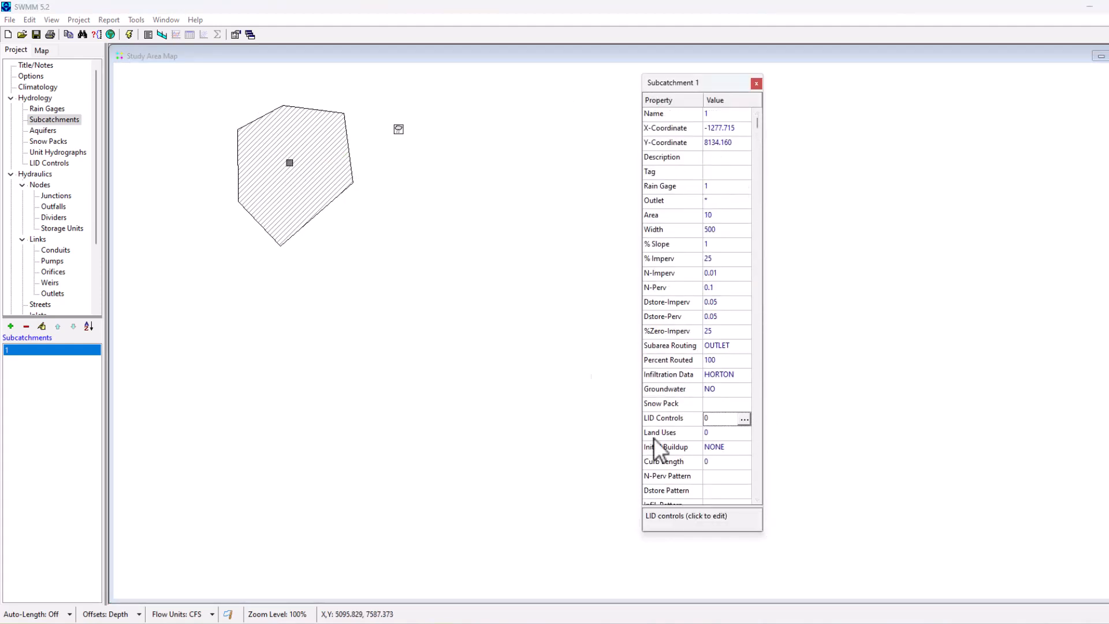
pyautogui.moveTo(851, 362)
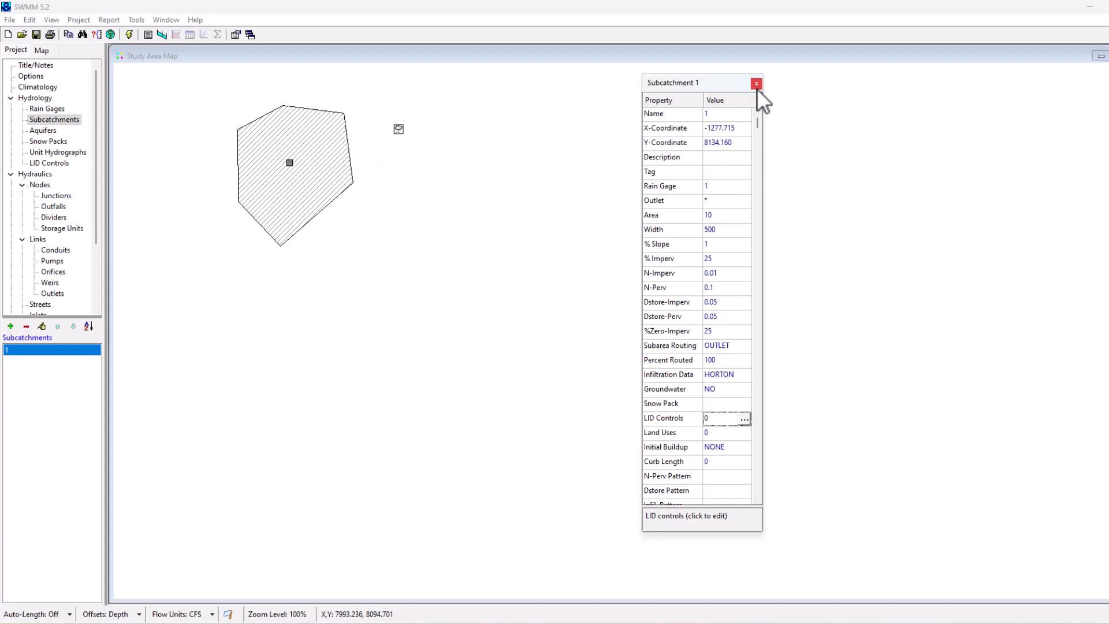
pyautogui.moveTo(484, 113)
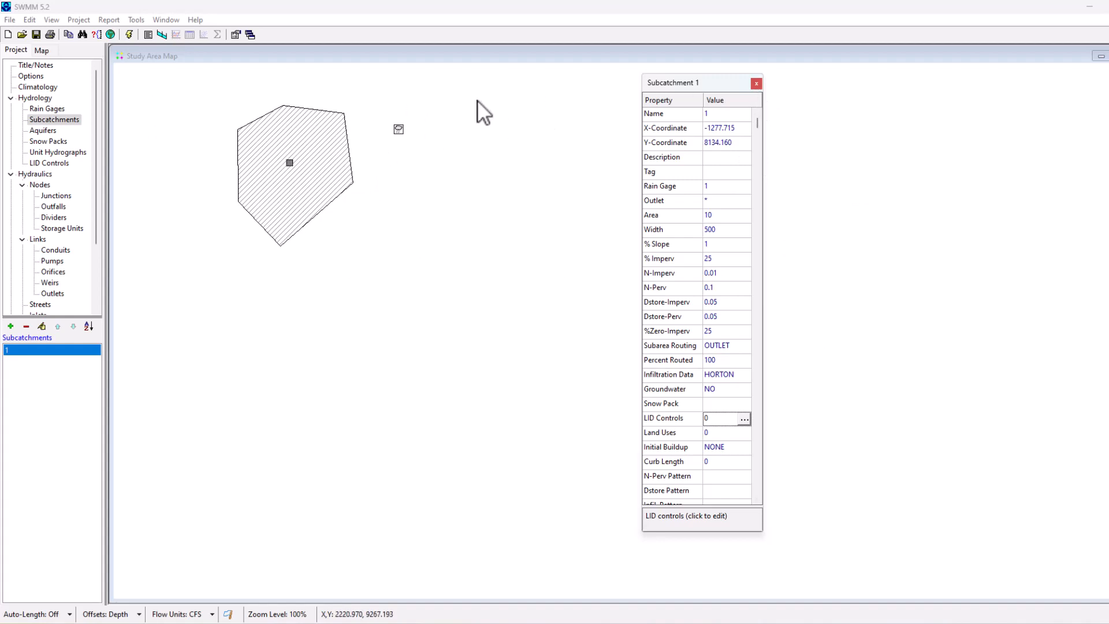
pyautogui.moveTo(1006, 461)
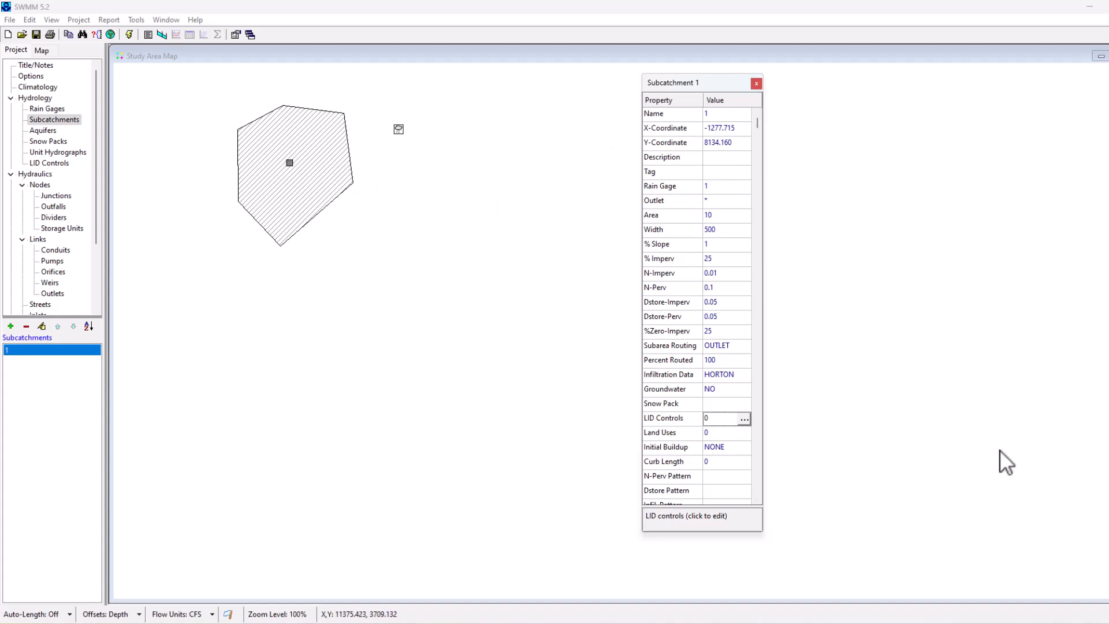